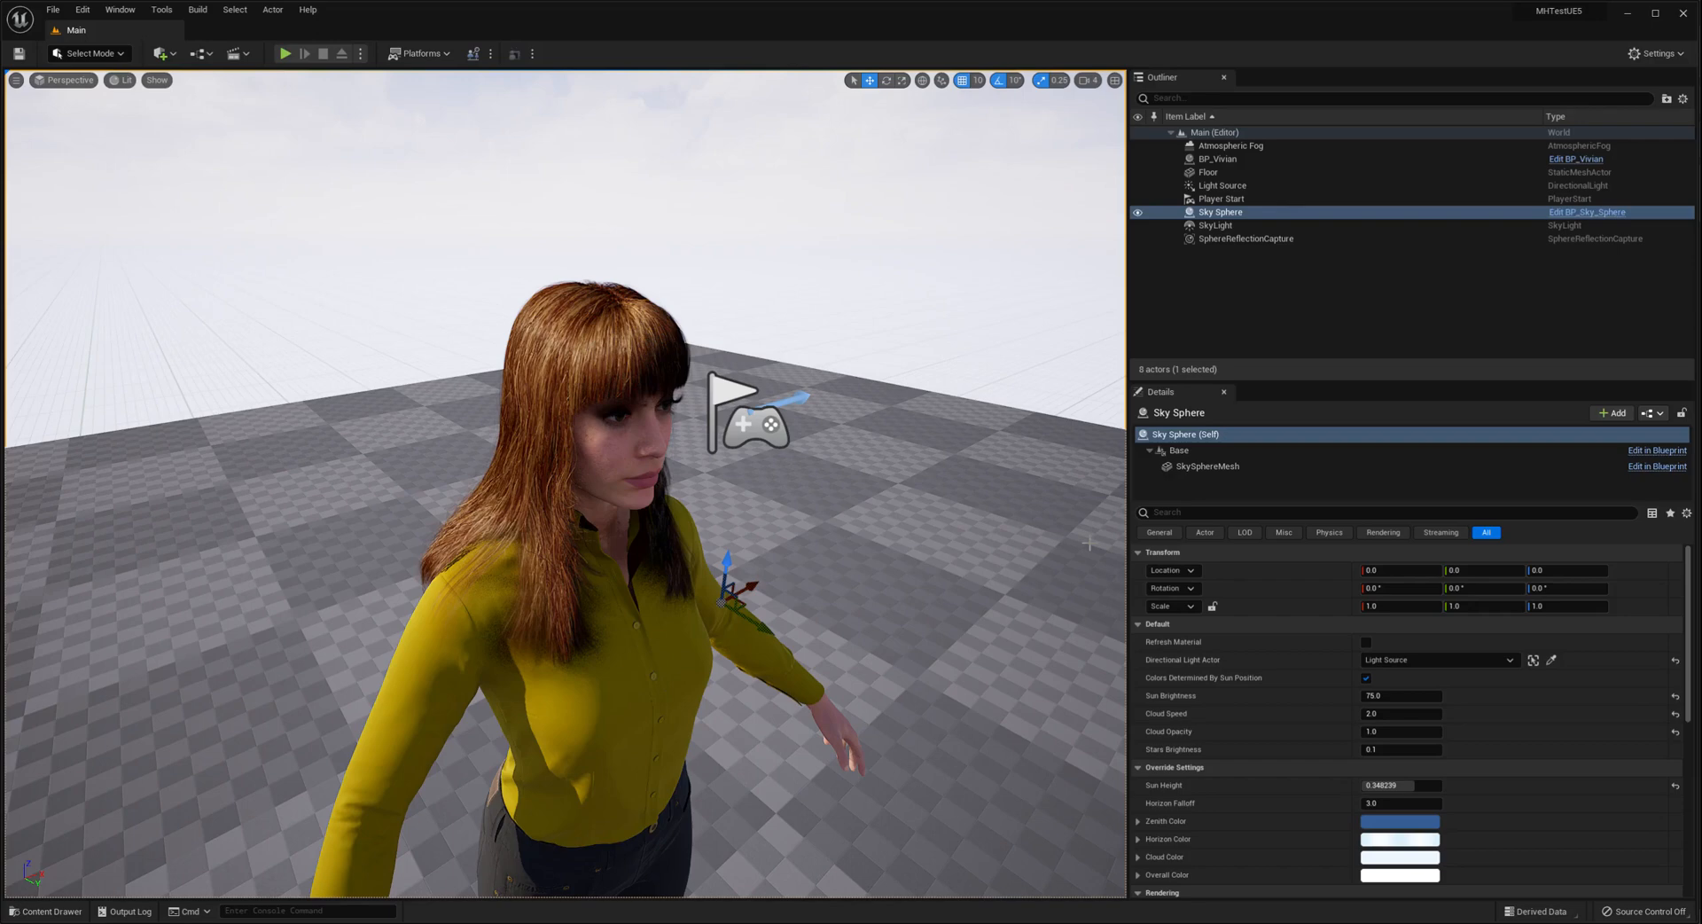
{"action": "mouse_move", "coordinate": [1074, 553]}
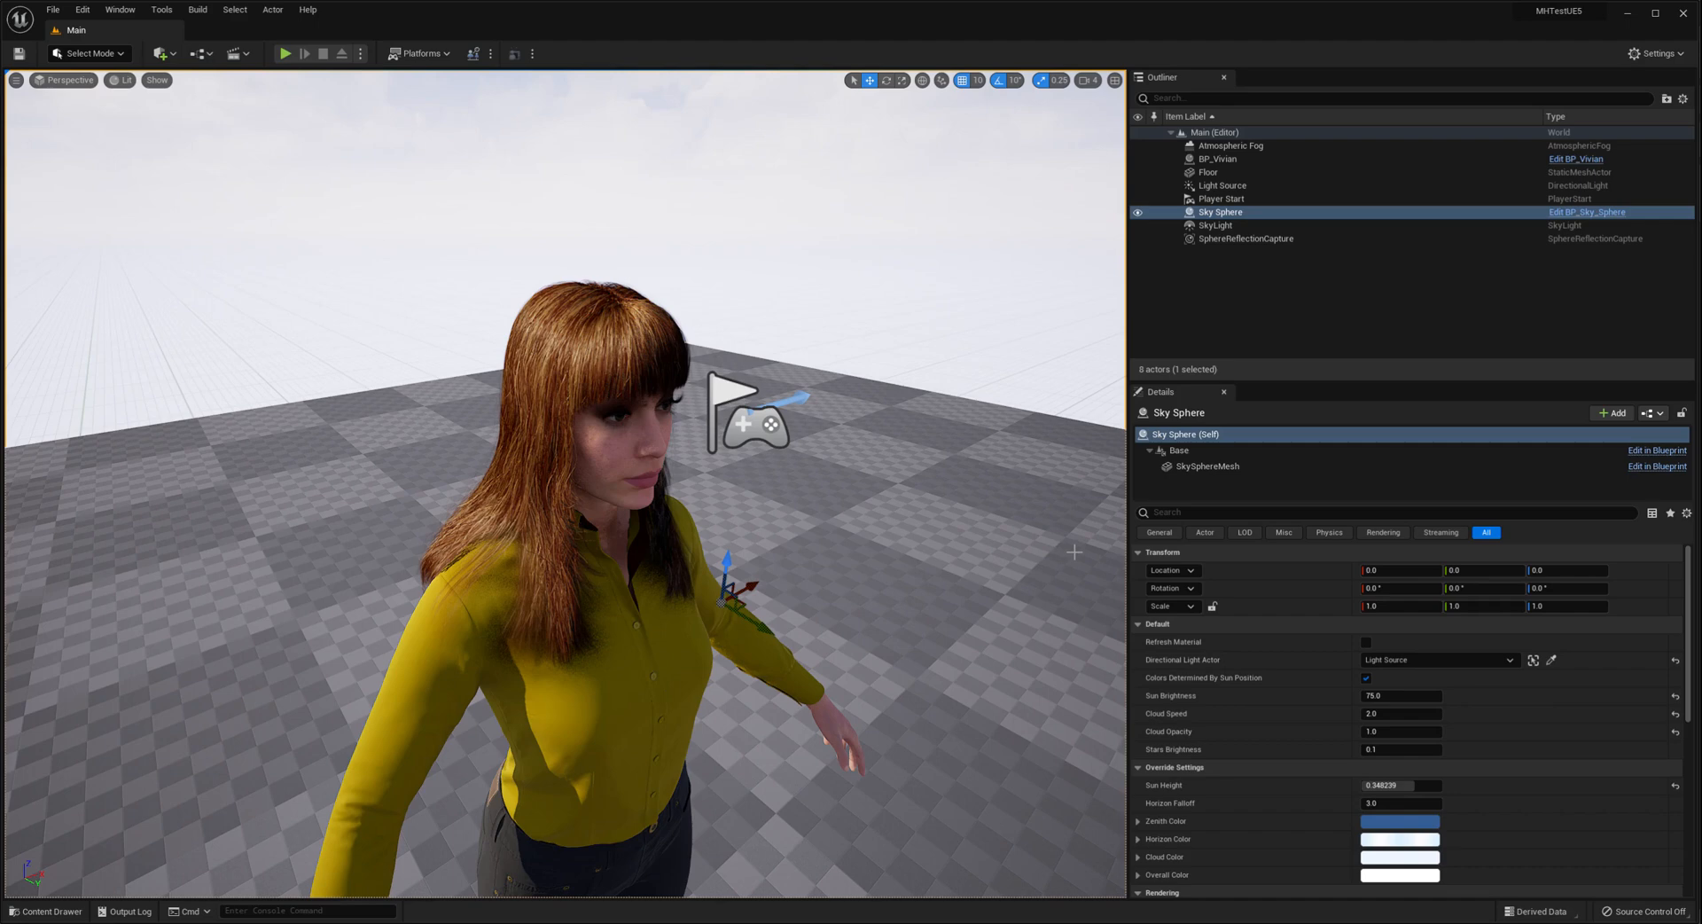
{"action": "mouse_move", "coordinate": [555, 399]}
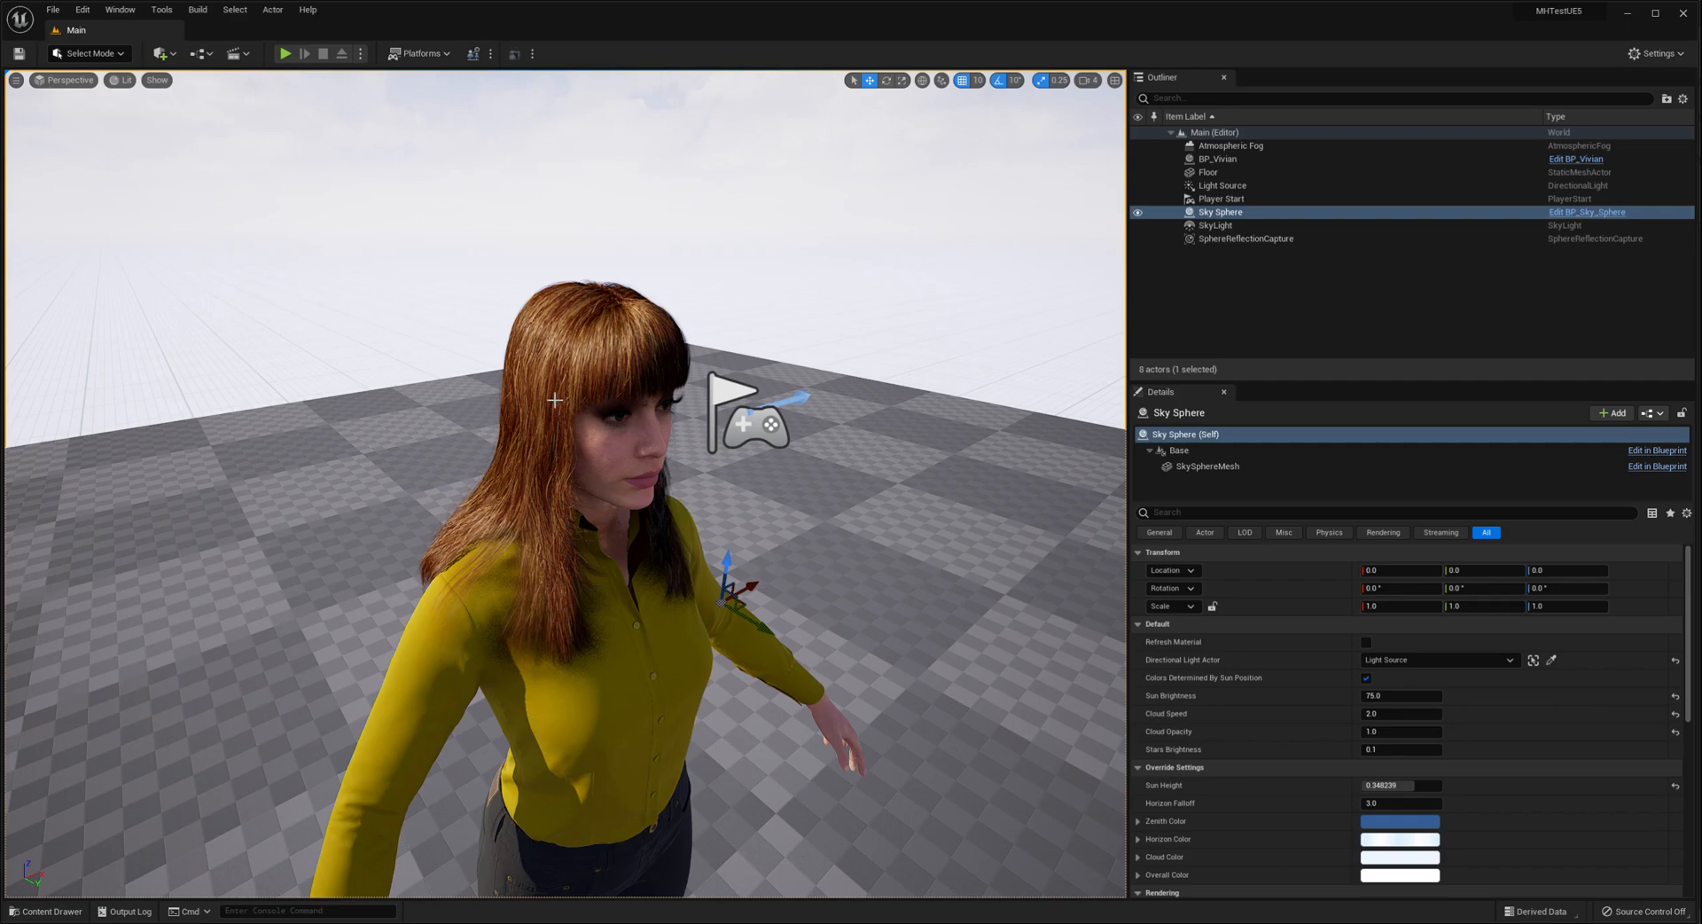
Select BP_Vivian in the Outliner and switch the editor mode to Ornatrix.
{"action": "left_click", "coordinate": [1218, 158]}
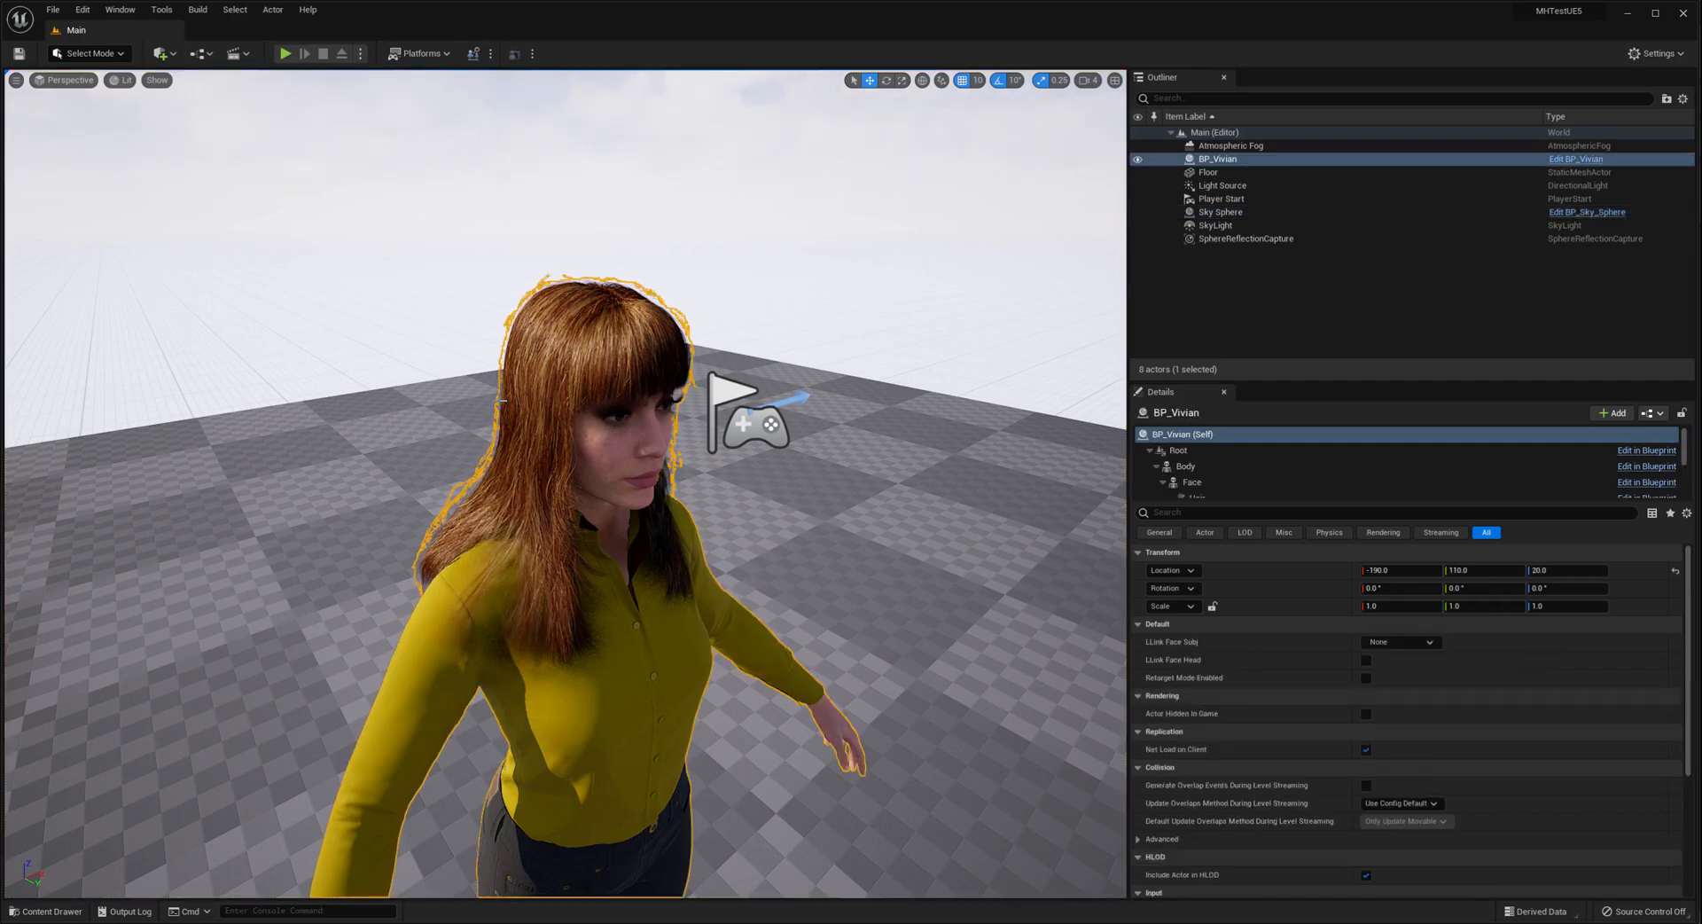
{"action": "left_click", "coordinate": [86, 53]}
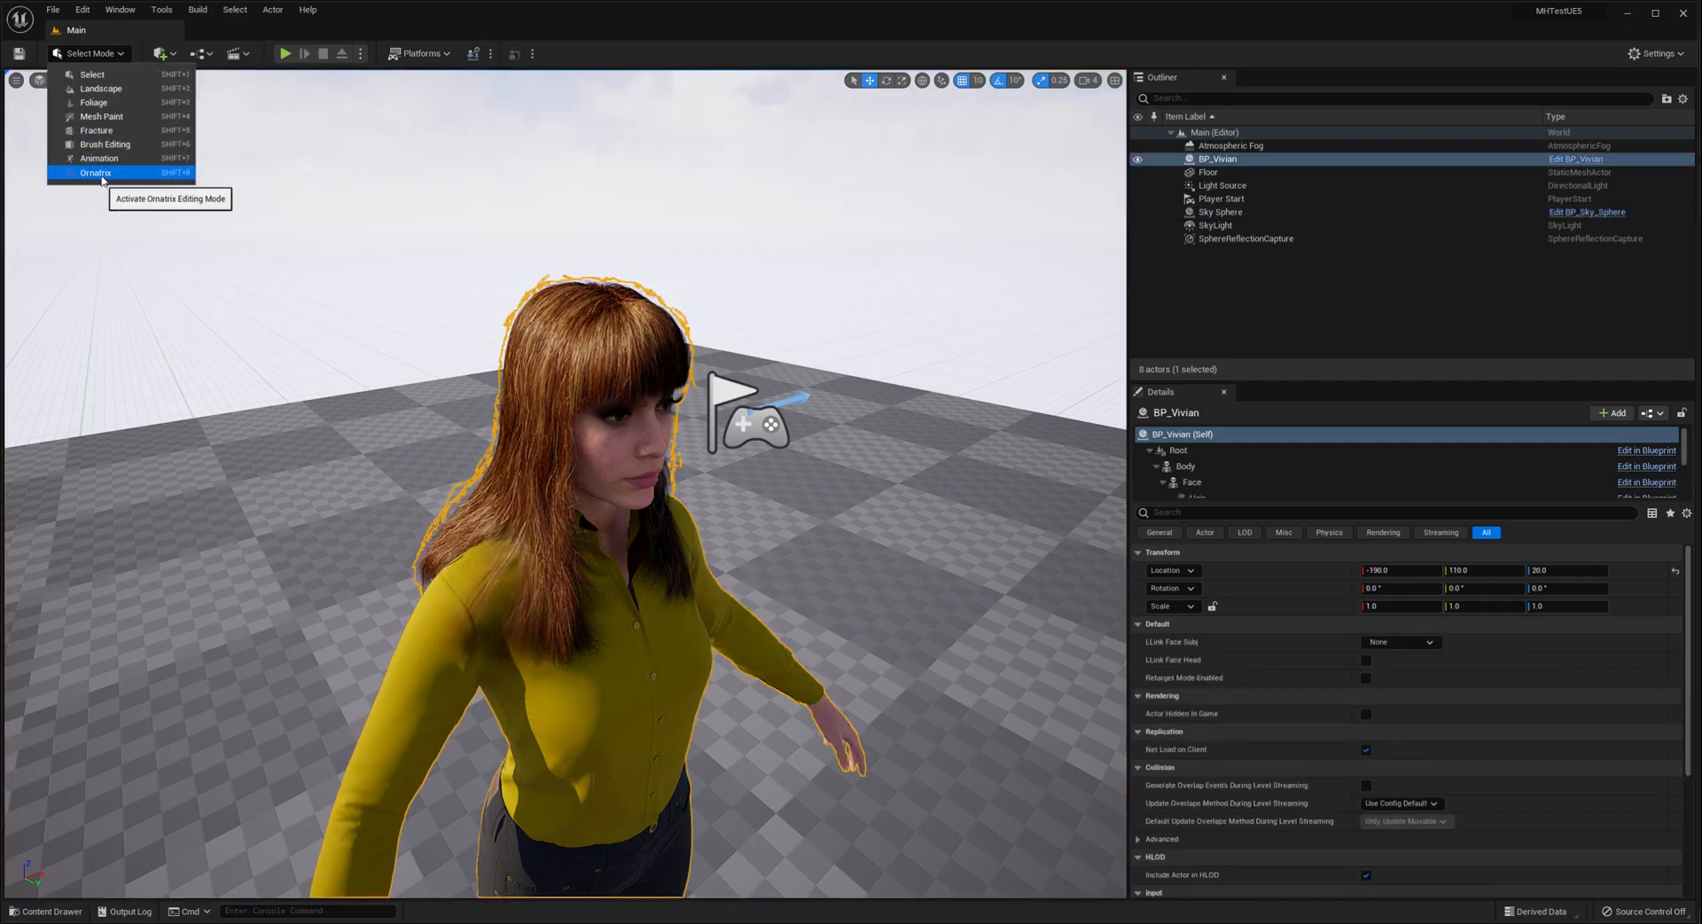
{"action": "left_click", "coordinate": [96, 172]}
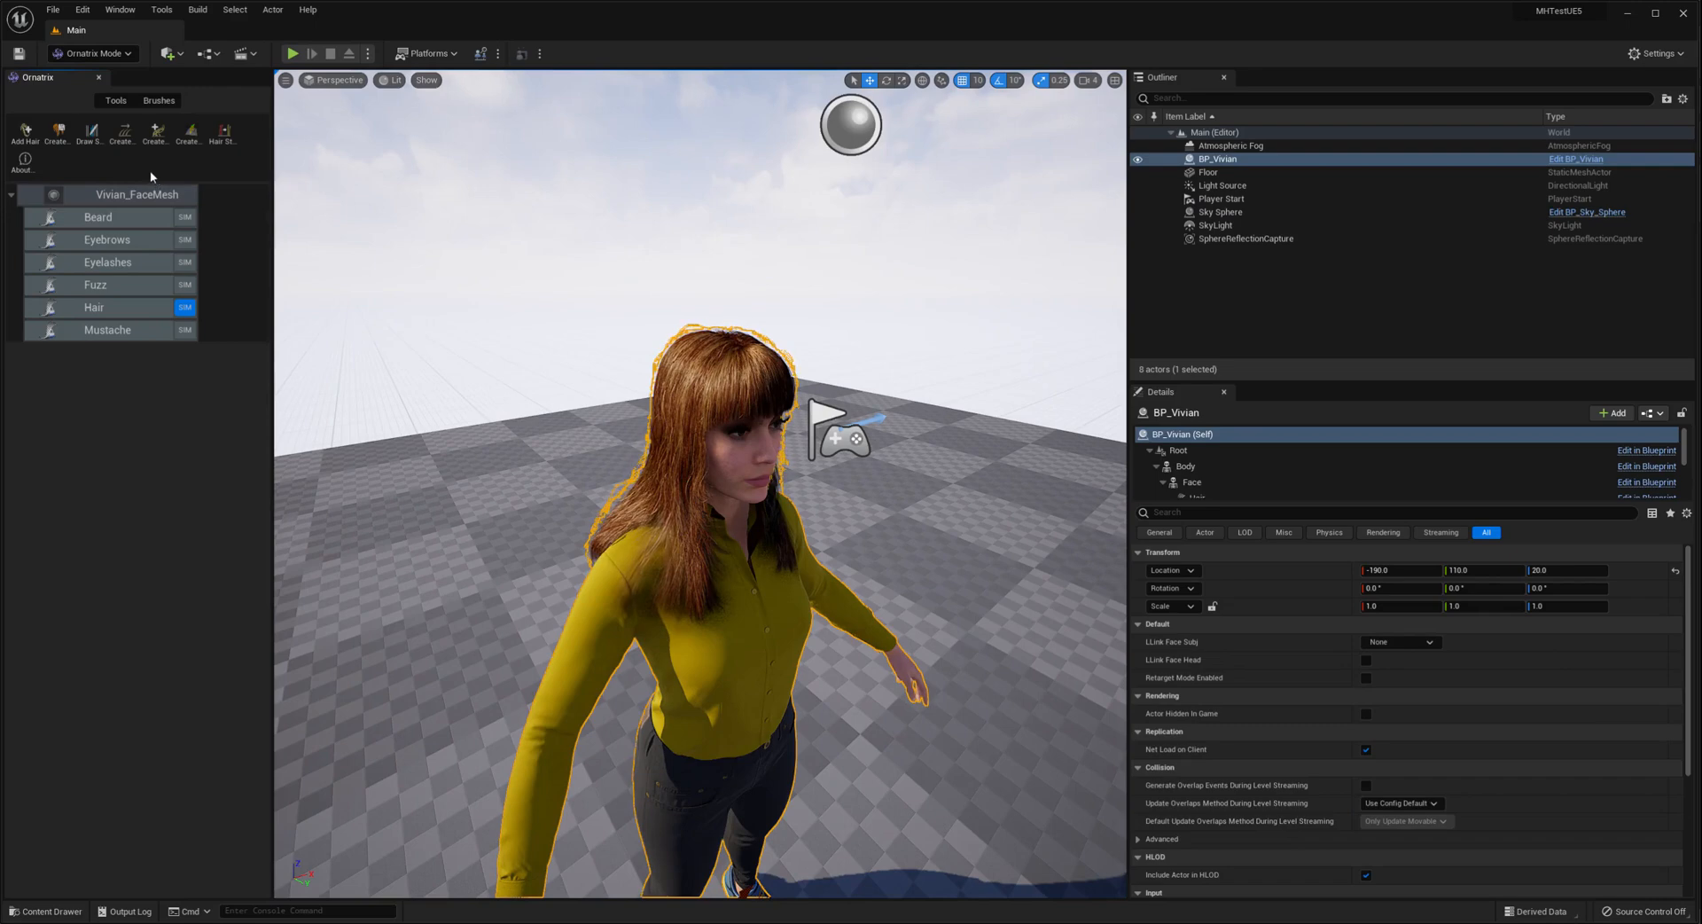
{"action": "mouse_move", "coordinate": [108, 307]}
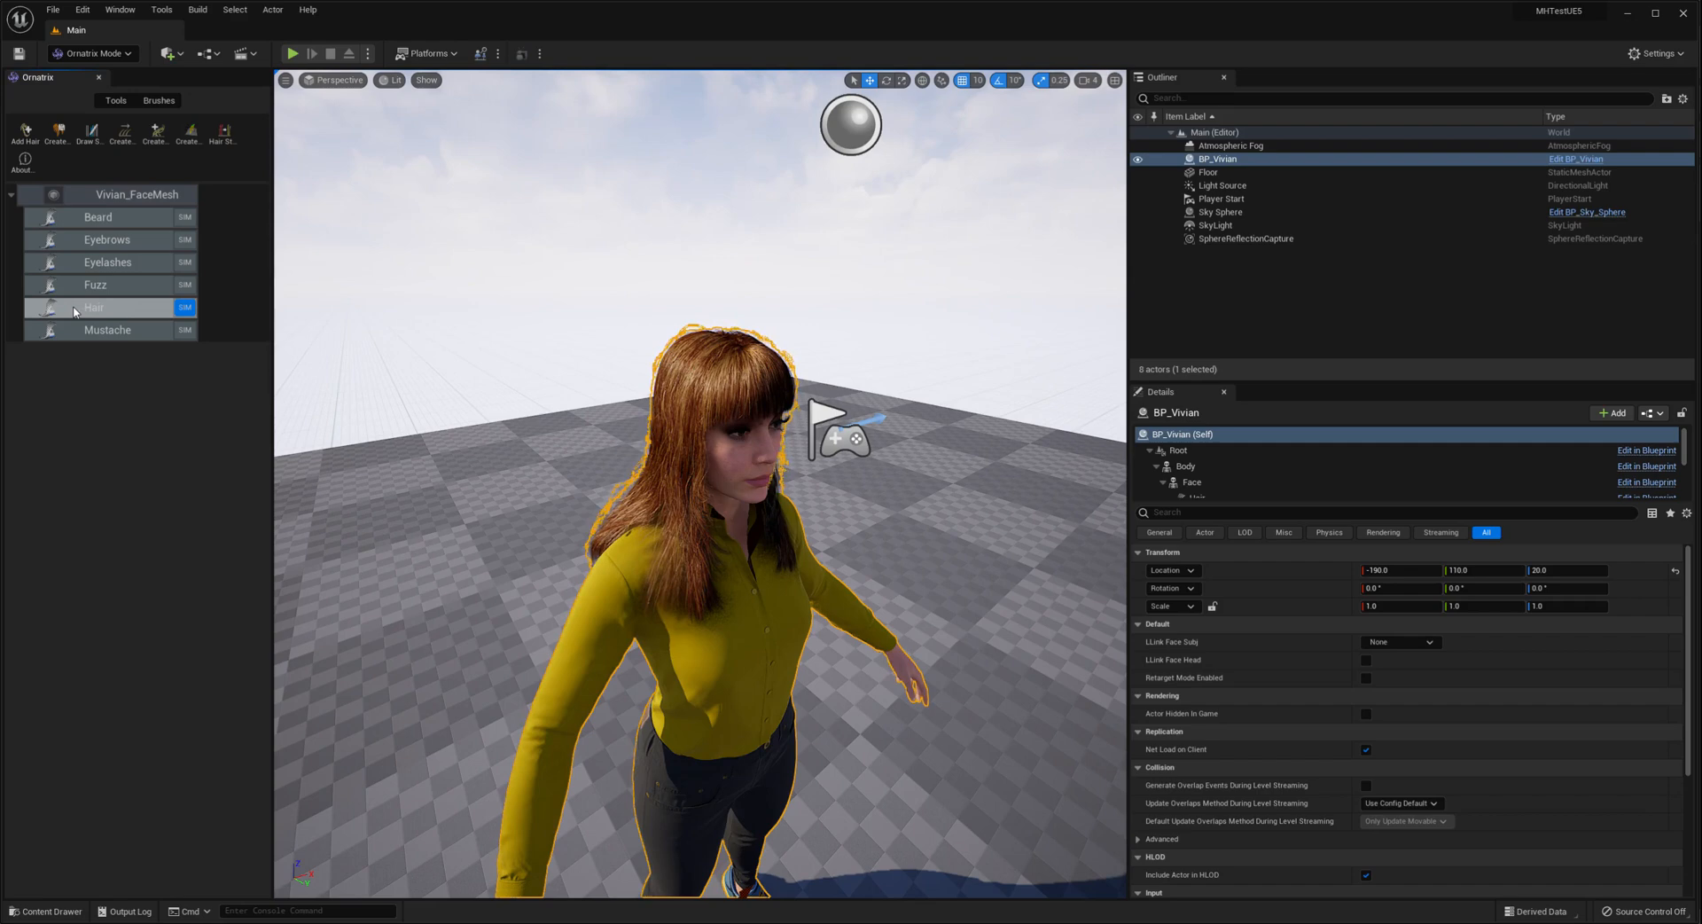
{"action": "mouse_move", "coordinate": [51, 306]}
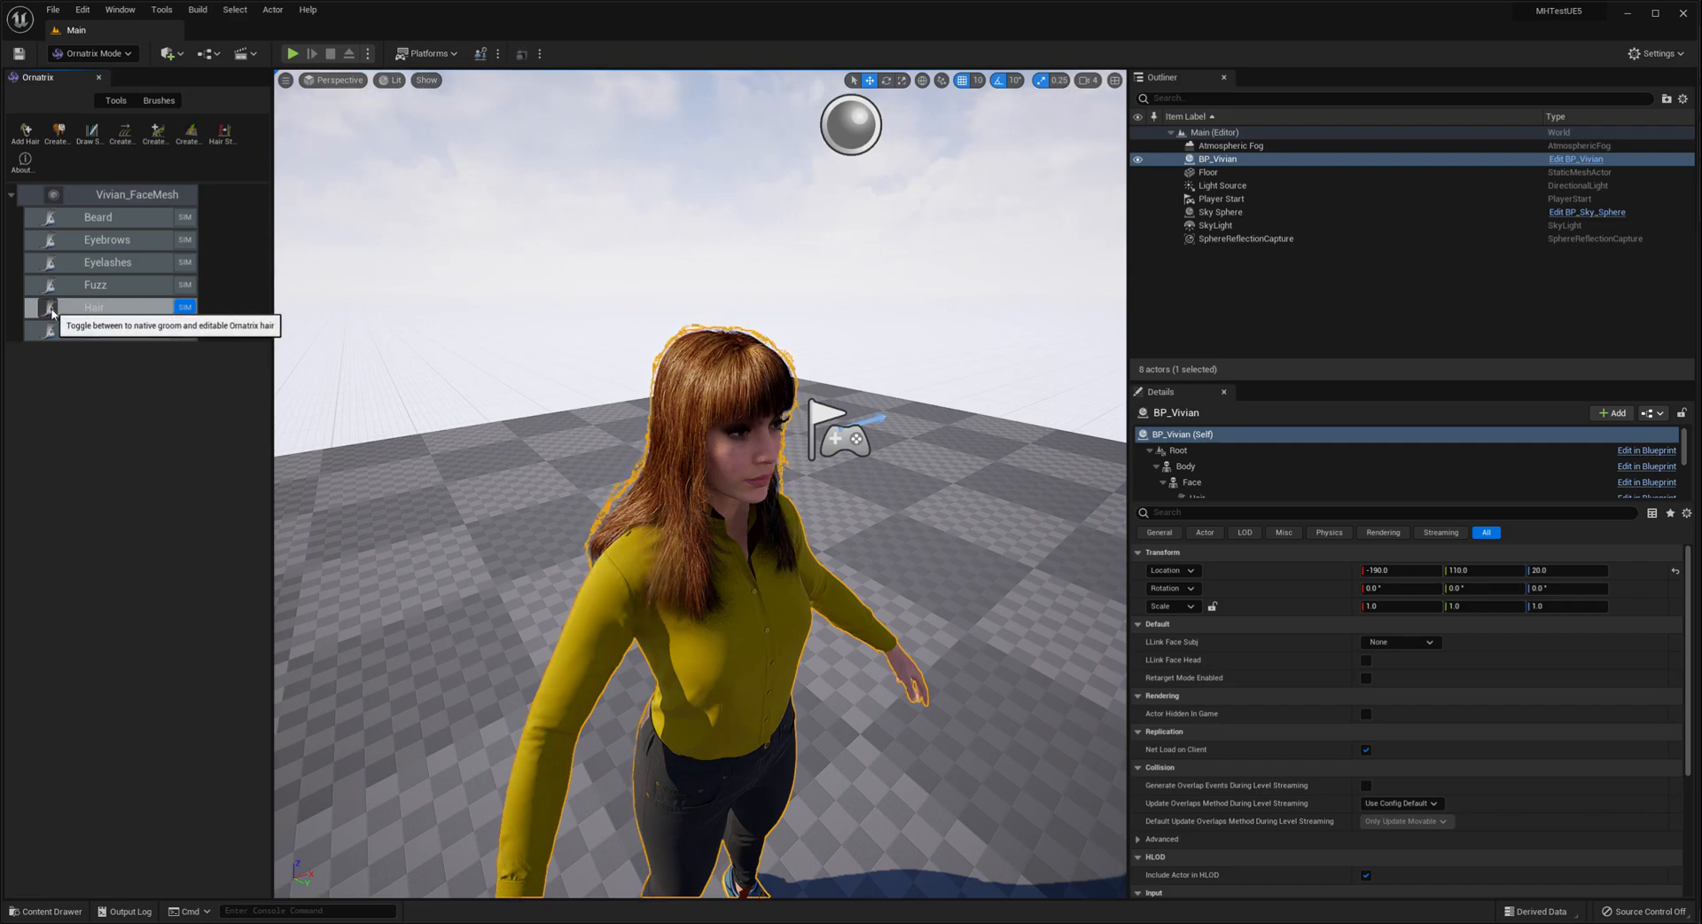
Convert Vivian's Hair groom to editable Ornatrix hair and show its operator options.
{"action": "left_click", "coordinate": [184, 307]}
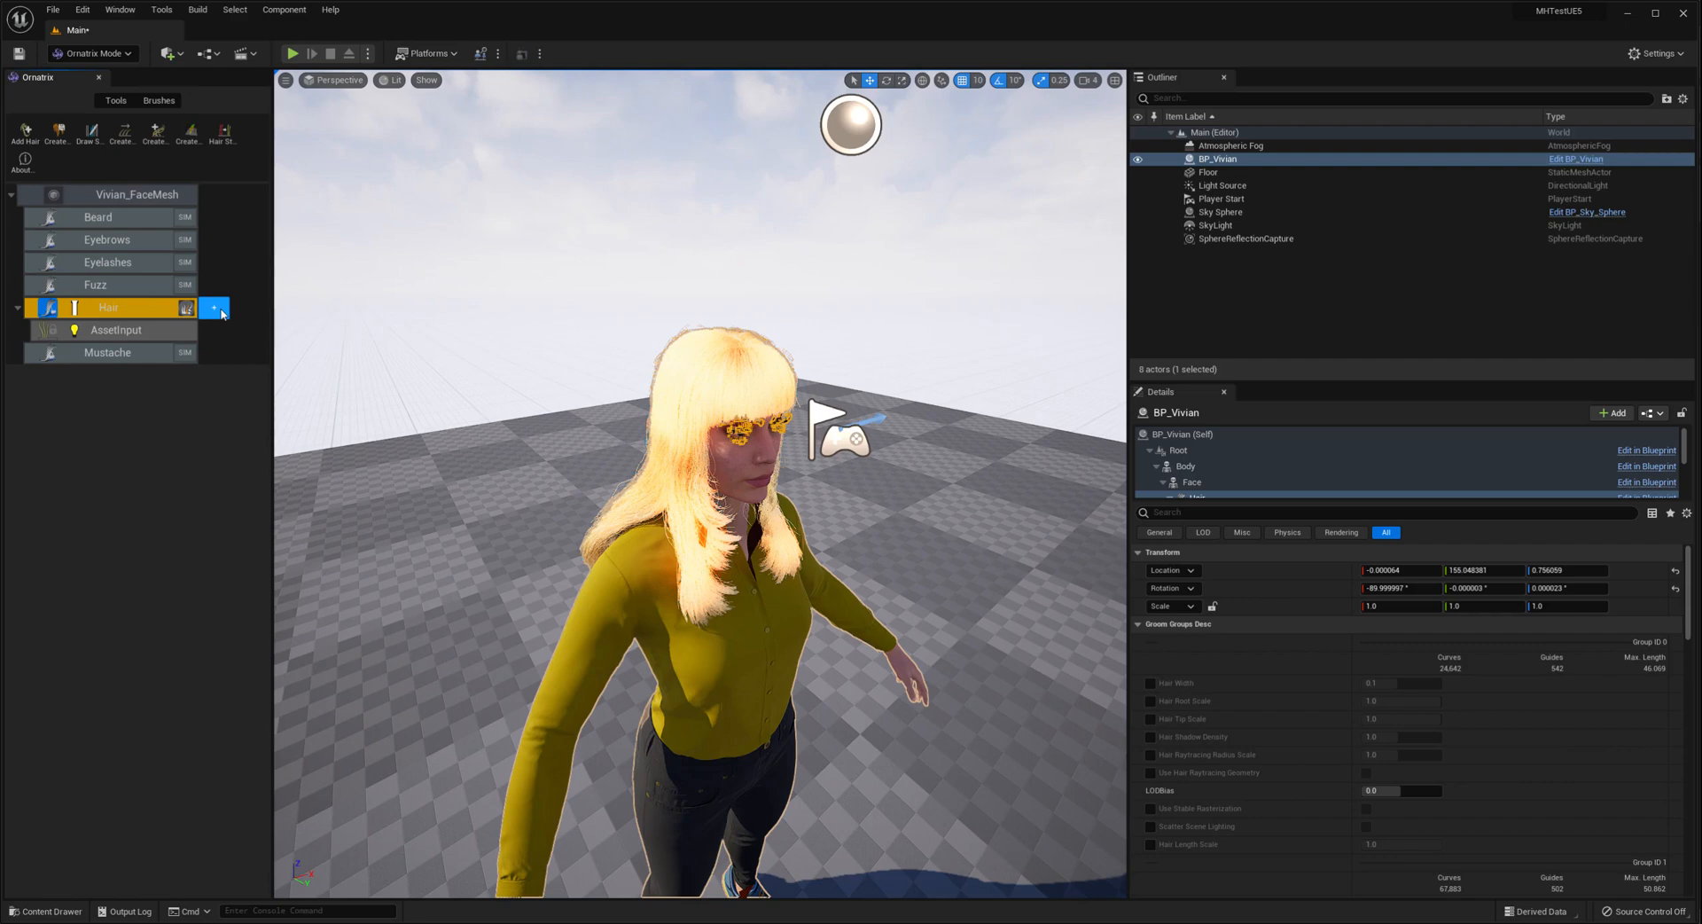
{"action": "left_click", "coordinate": [214, 307]}
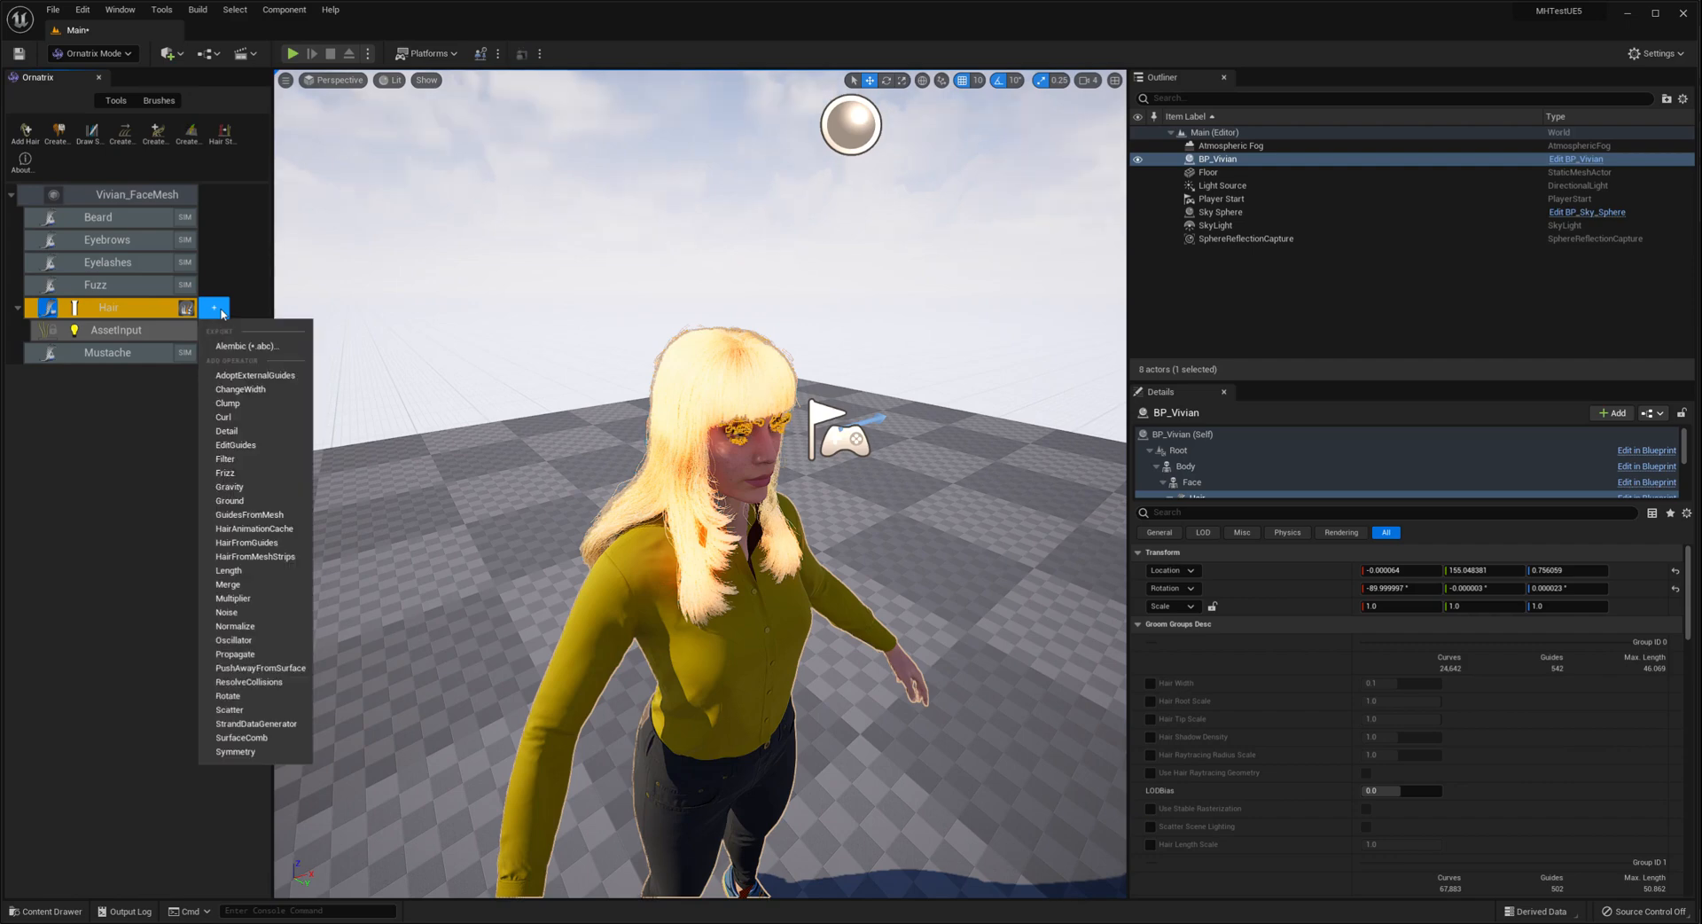
{"action": "mouse_move", "coordinate": [248, 346]}
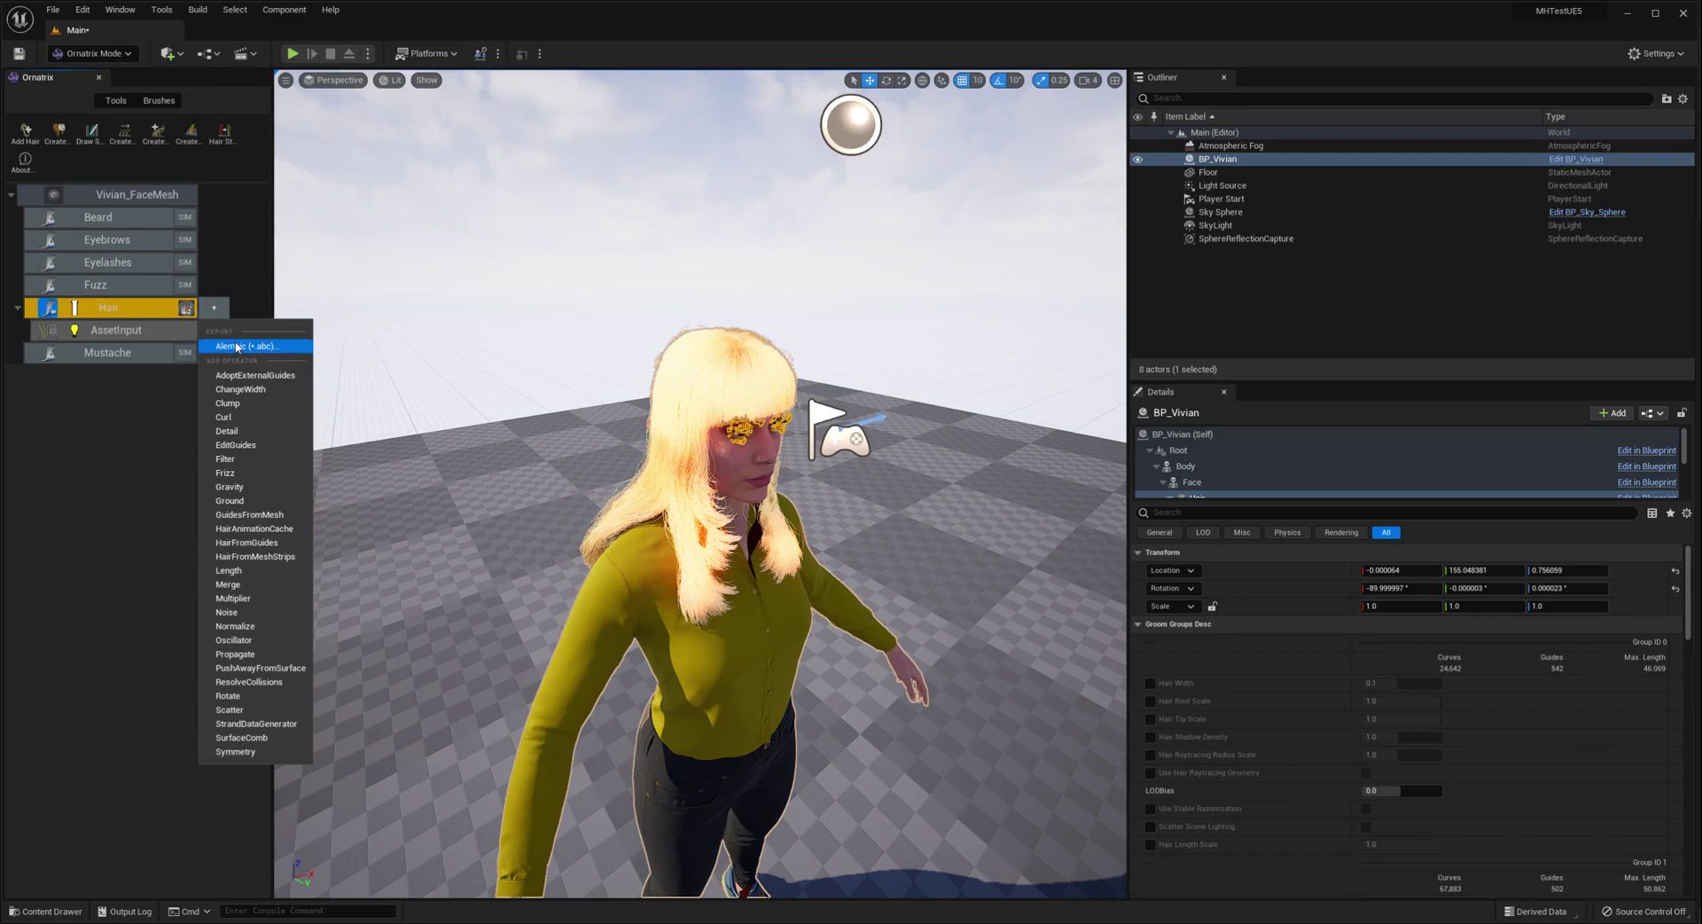
Export the Hair groom as Alembic, overwriting AlembicTest.abc in the 2022-06-24 folder.
{"action": "left_click", "coordinate": [250, 346]}
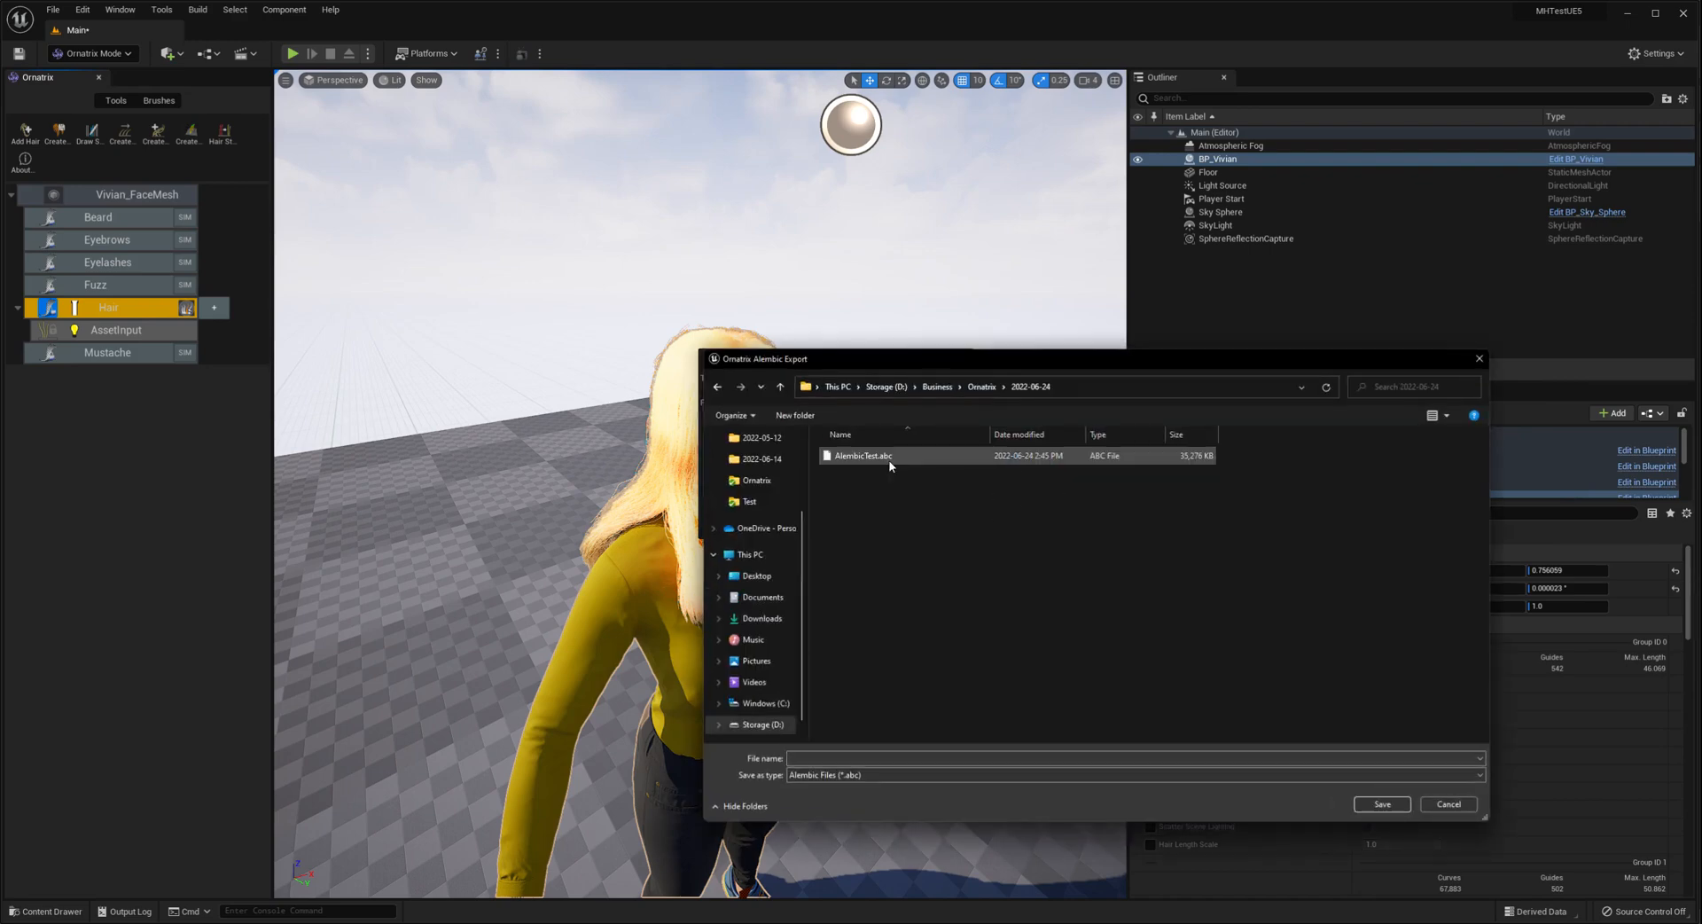
{"action": "left_click", "coordinate": [1381, 803]}
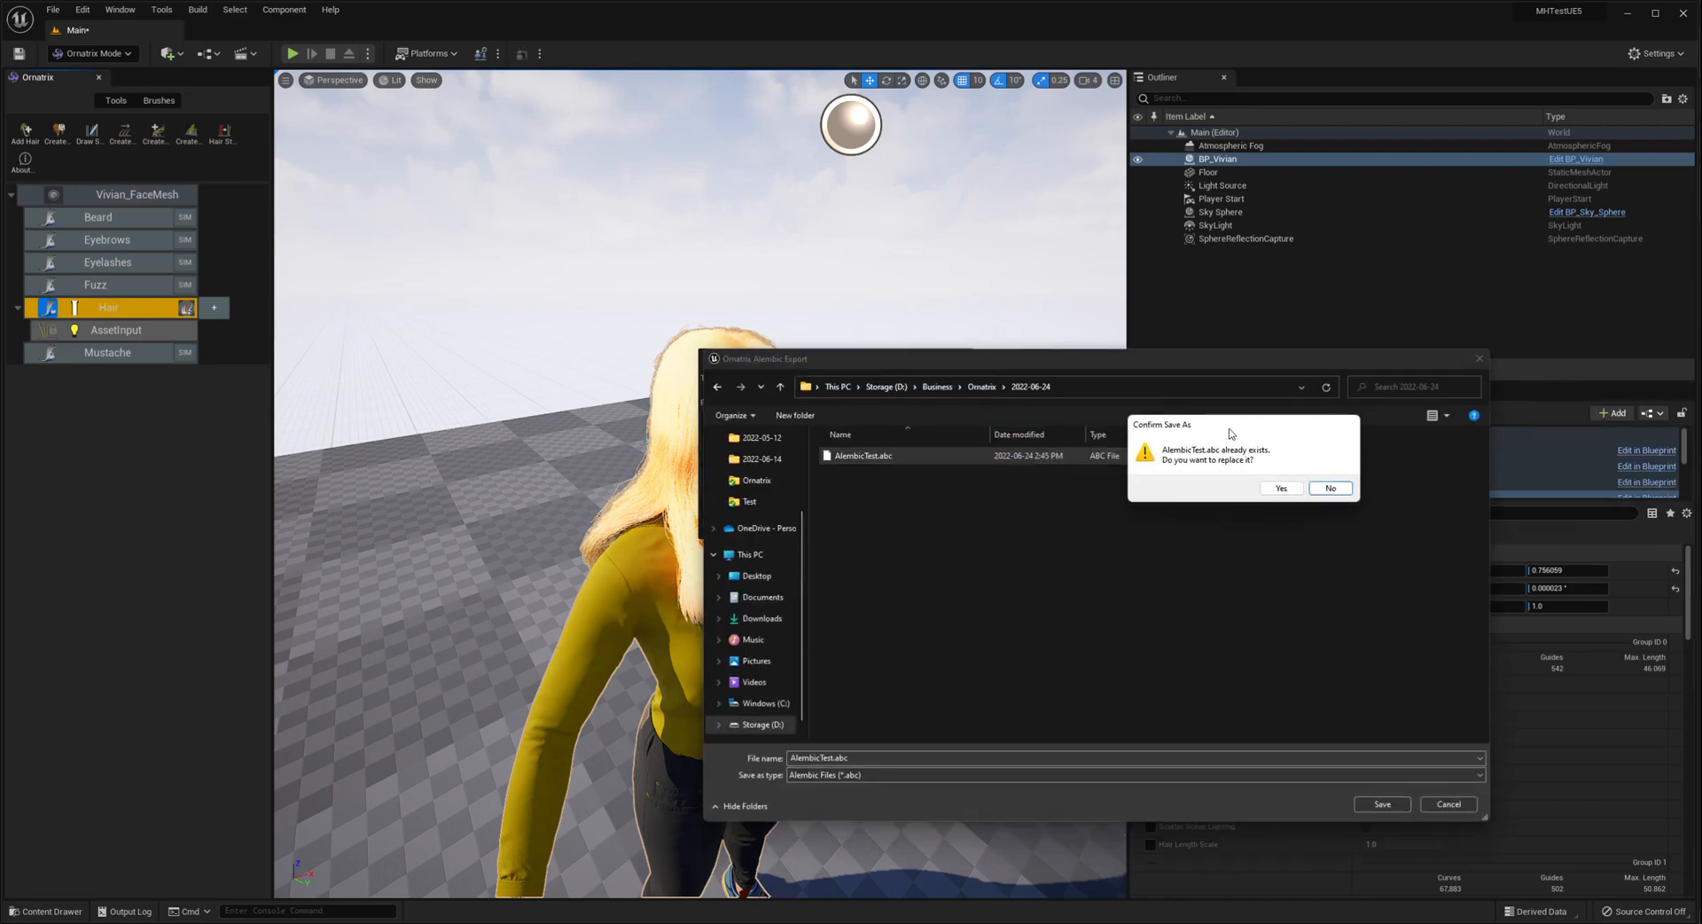
{"action": "left_click", "coordinate": [1279, 487]}
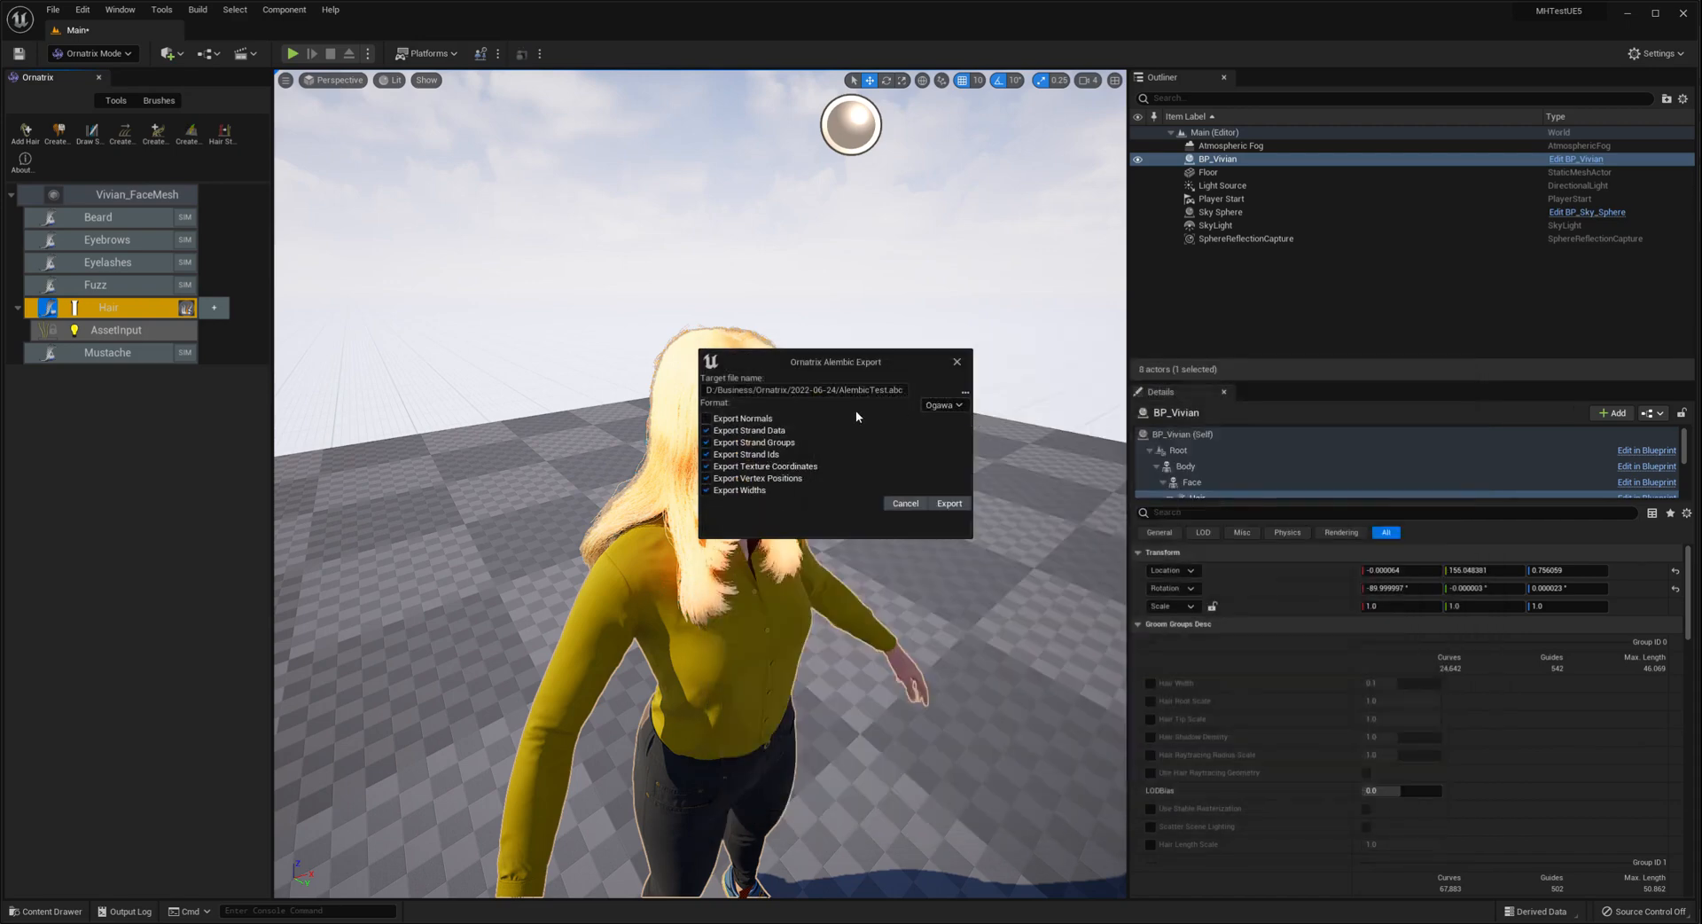
{"action": "mouse_move", "coordinate": [760, 403]}
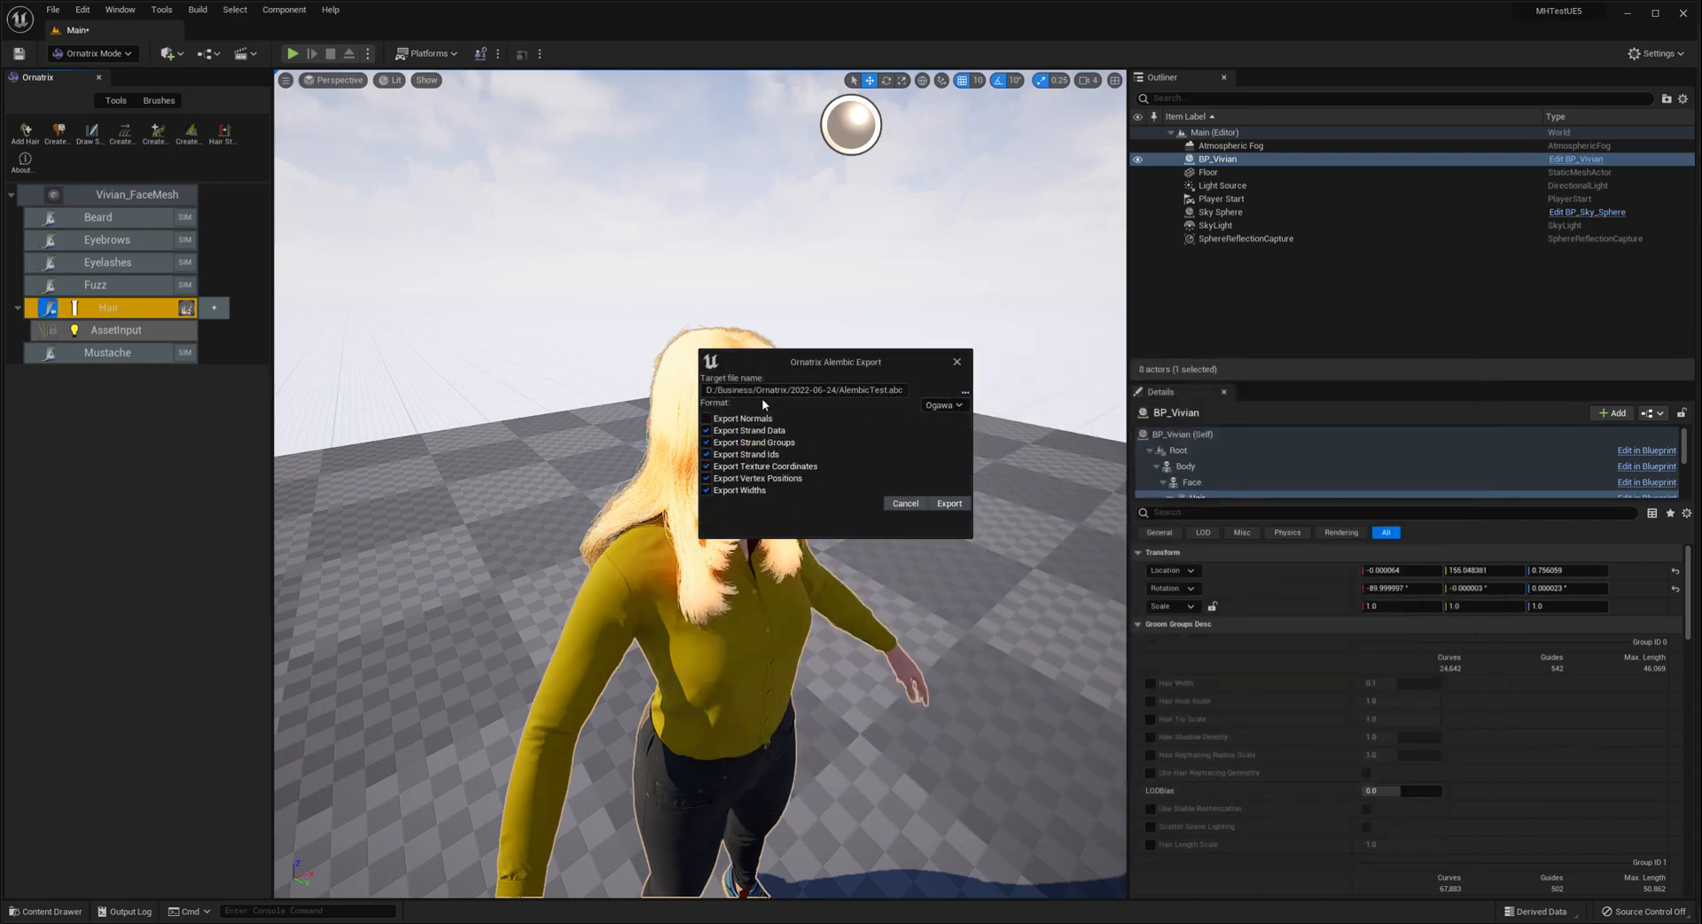
{"action": "mouse_move", "coordinate": [798, 502]}
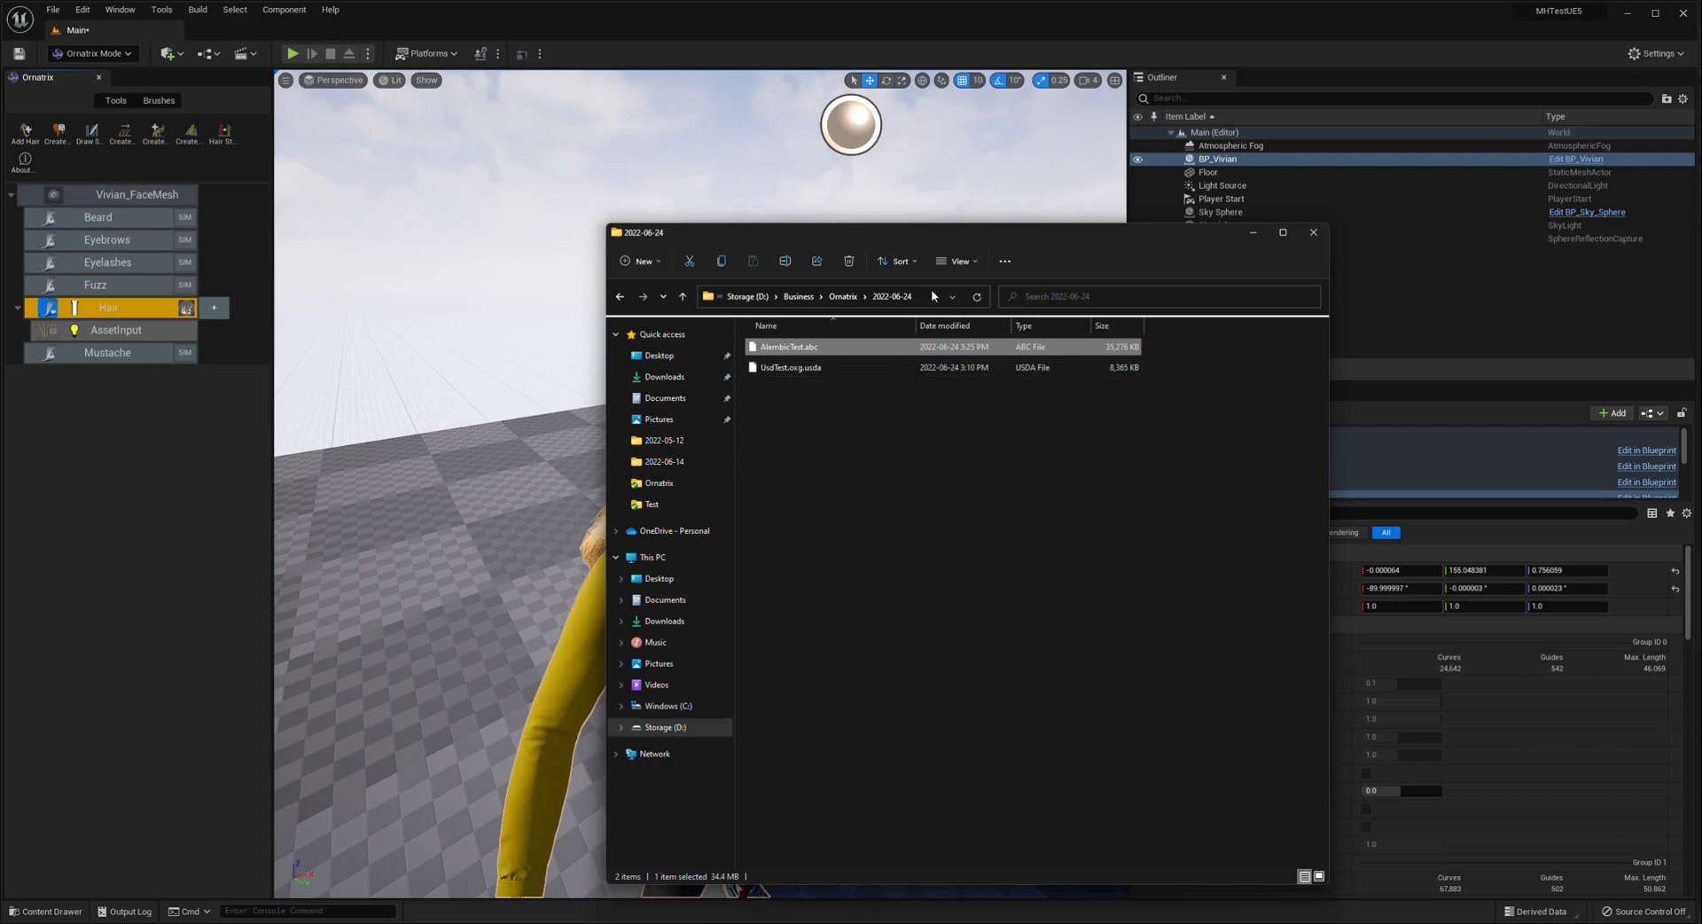
{"action": "left_click", "coordinate": [814, 296]}
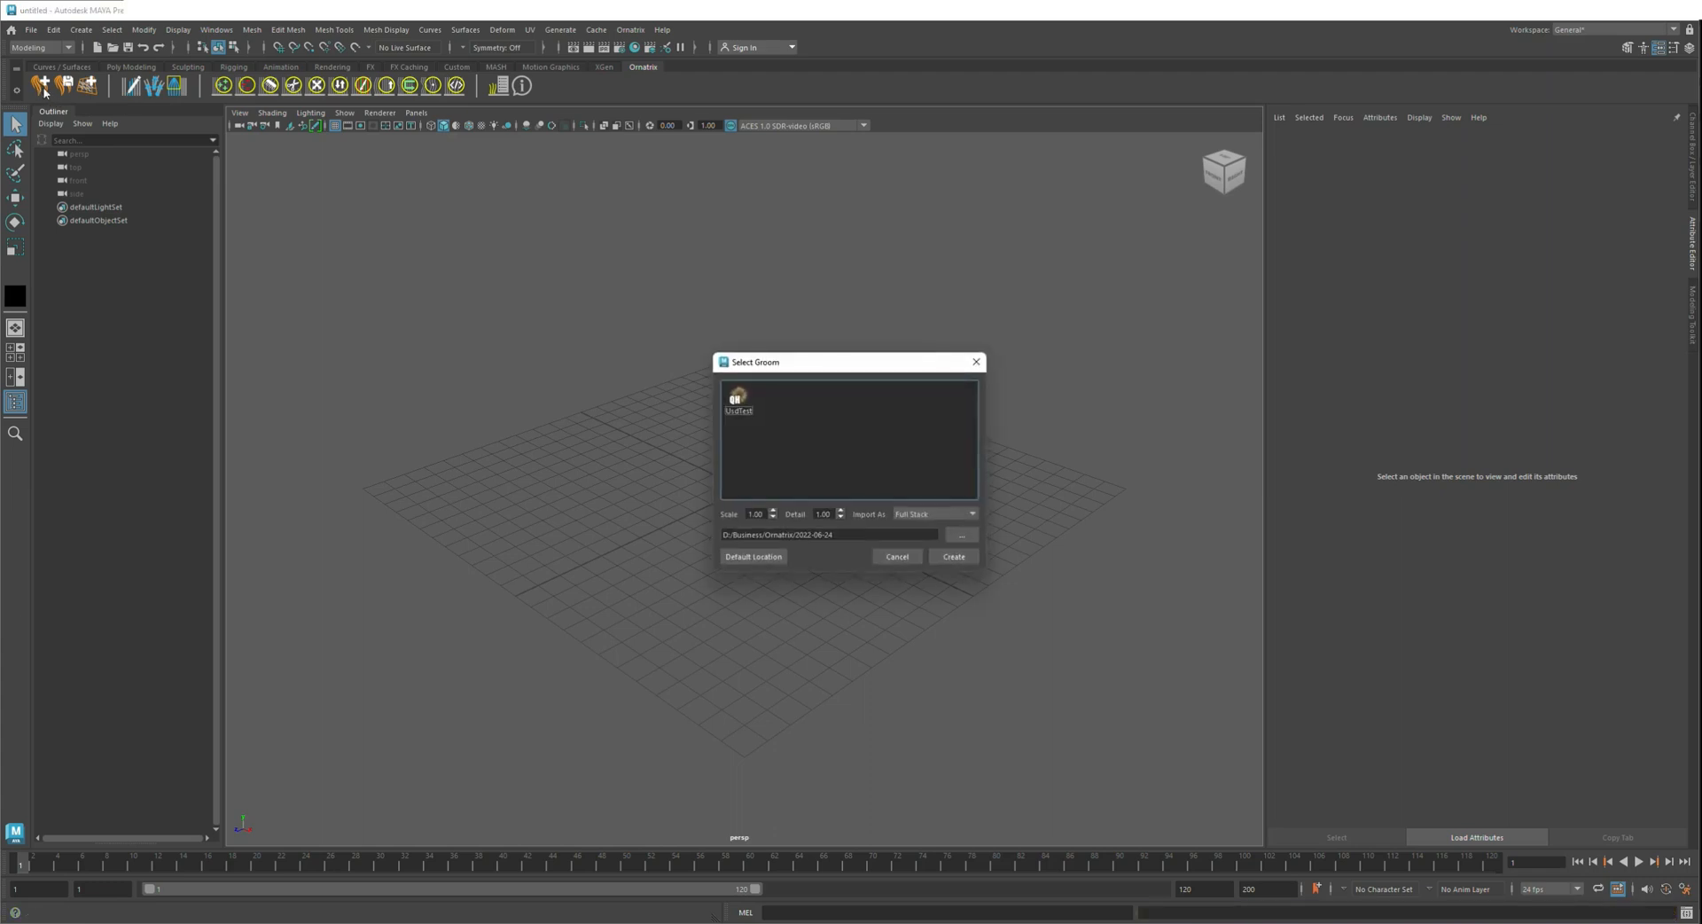
Import AlembicTest.abc into the Maya scene using the Ornatrix Alembic Import file type.
{"action": "left_click", "coordinate": [30, 30]}
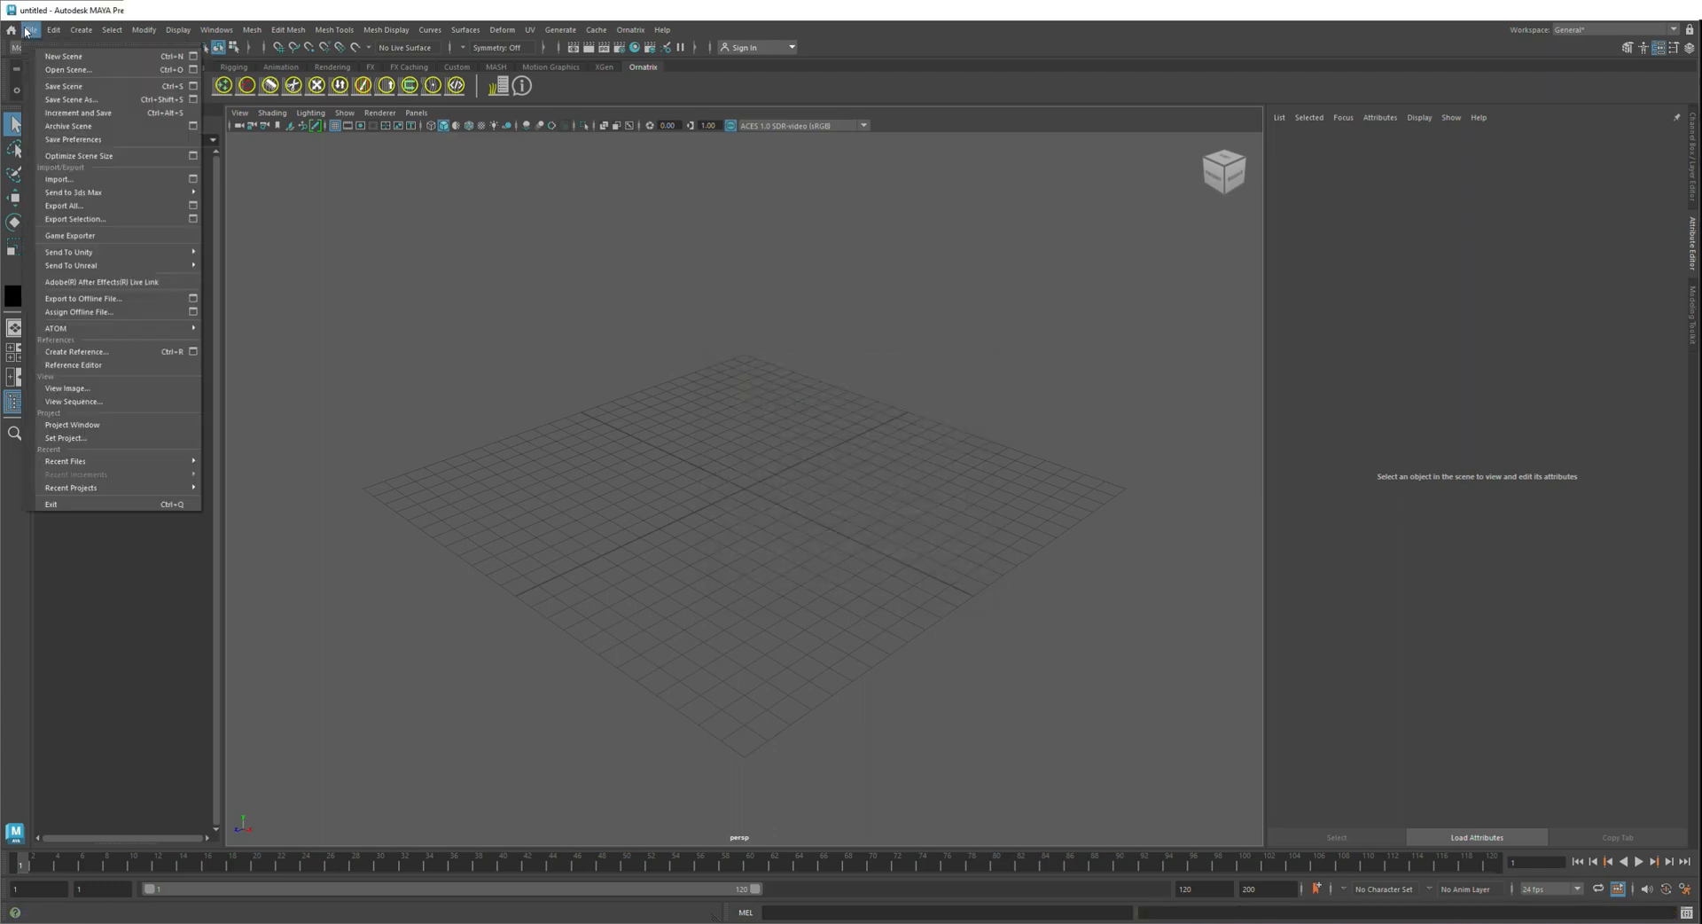
{"action": "mouse_move", "coordinate": [83, 170]}
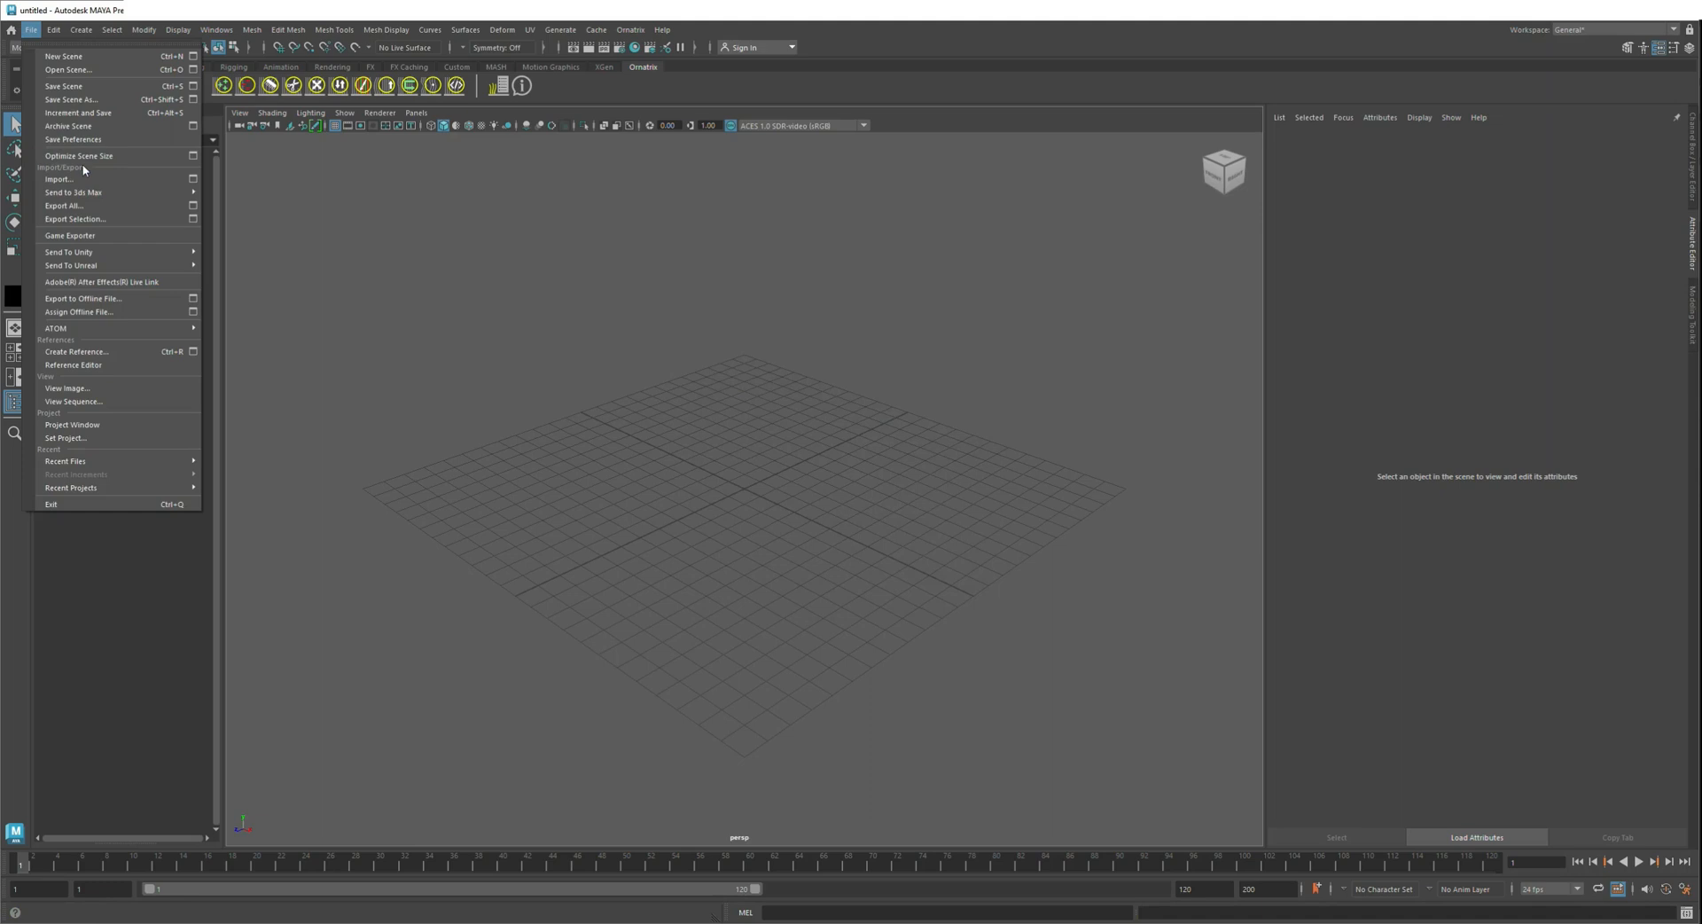
{"action": "left_click", "coordinate": [59, 181]}
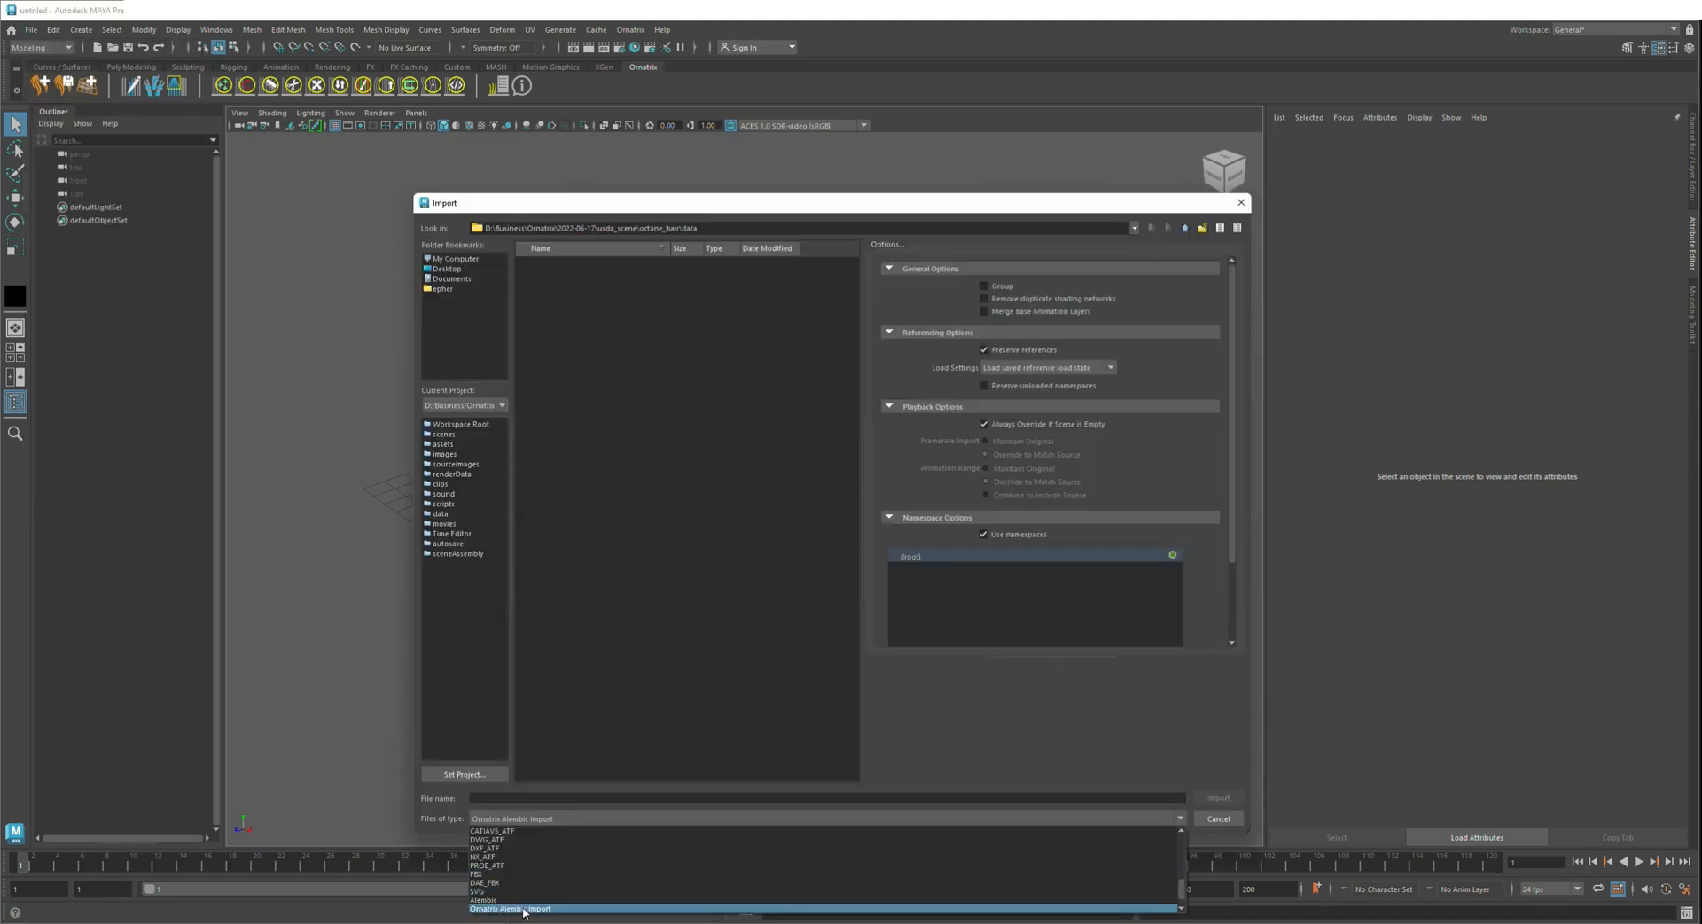
{"action": "left_click", "coordinate": [508, 907]}
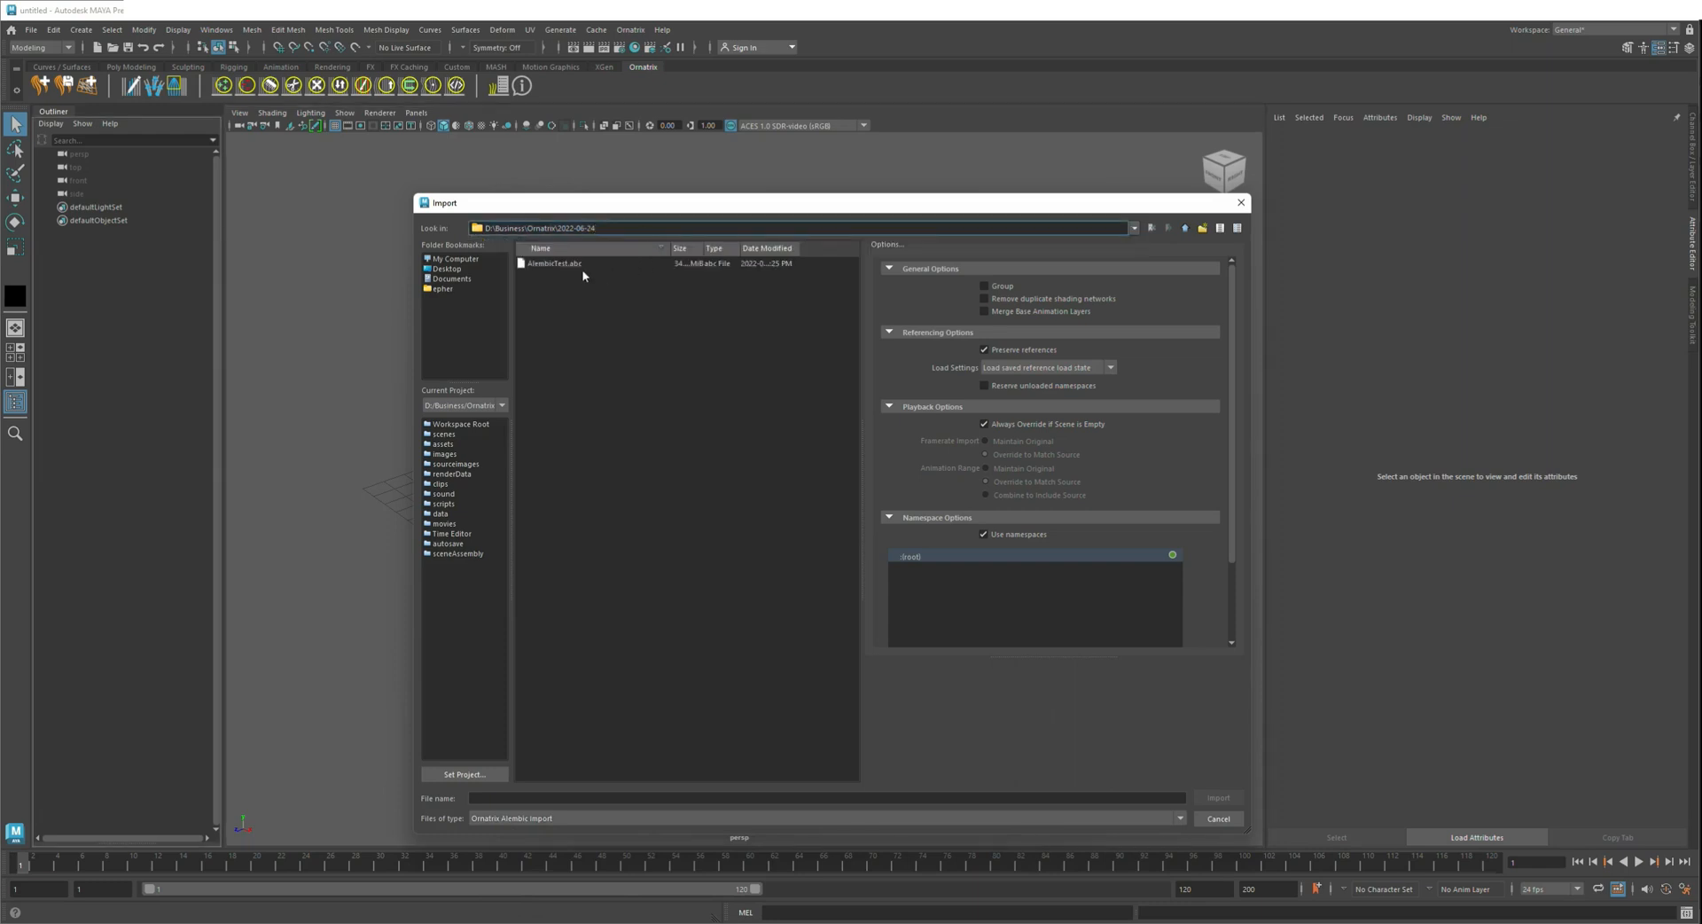
{"action": "left_click", "coordinate": [1216, 797]}
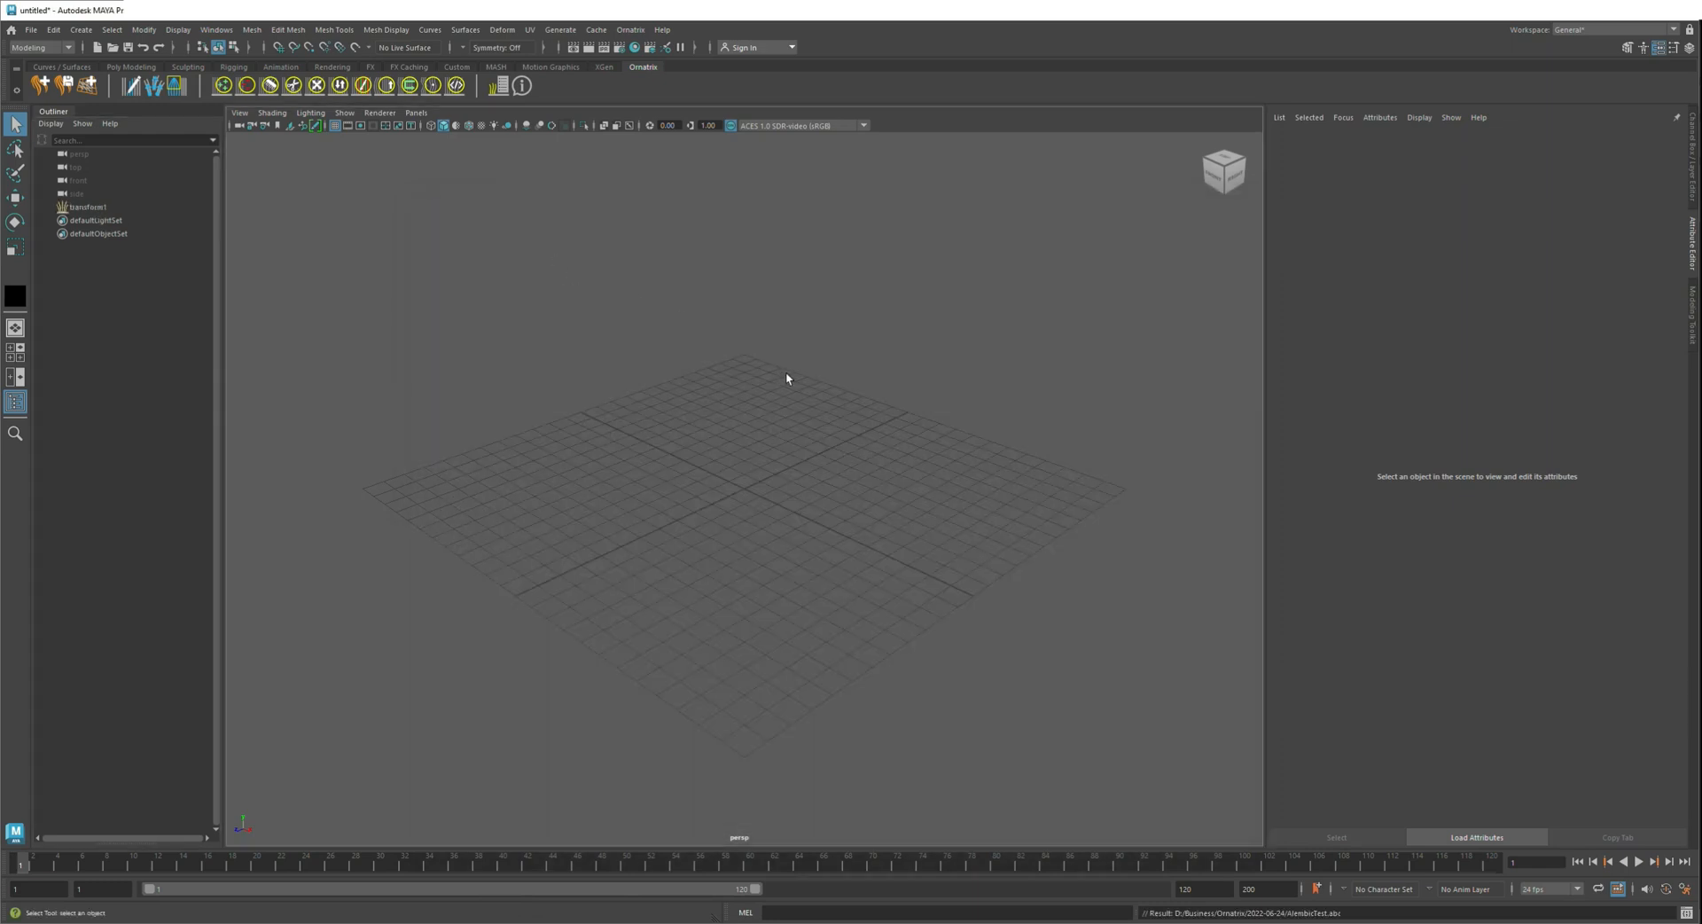
Select transform1, rotate it 90 degrees on Y and Z, and move it to the grid centre.
{"action": "left_click", "coordinate": [87, 205]}
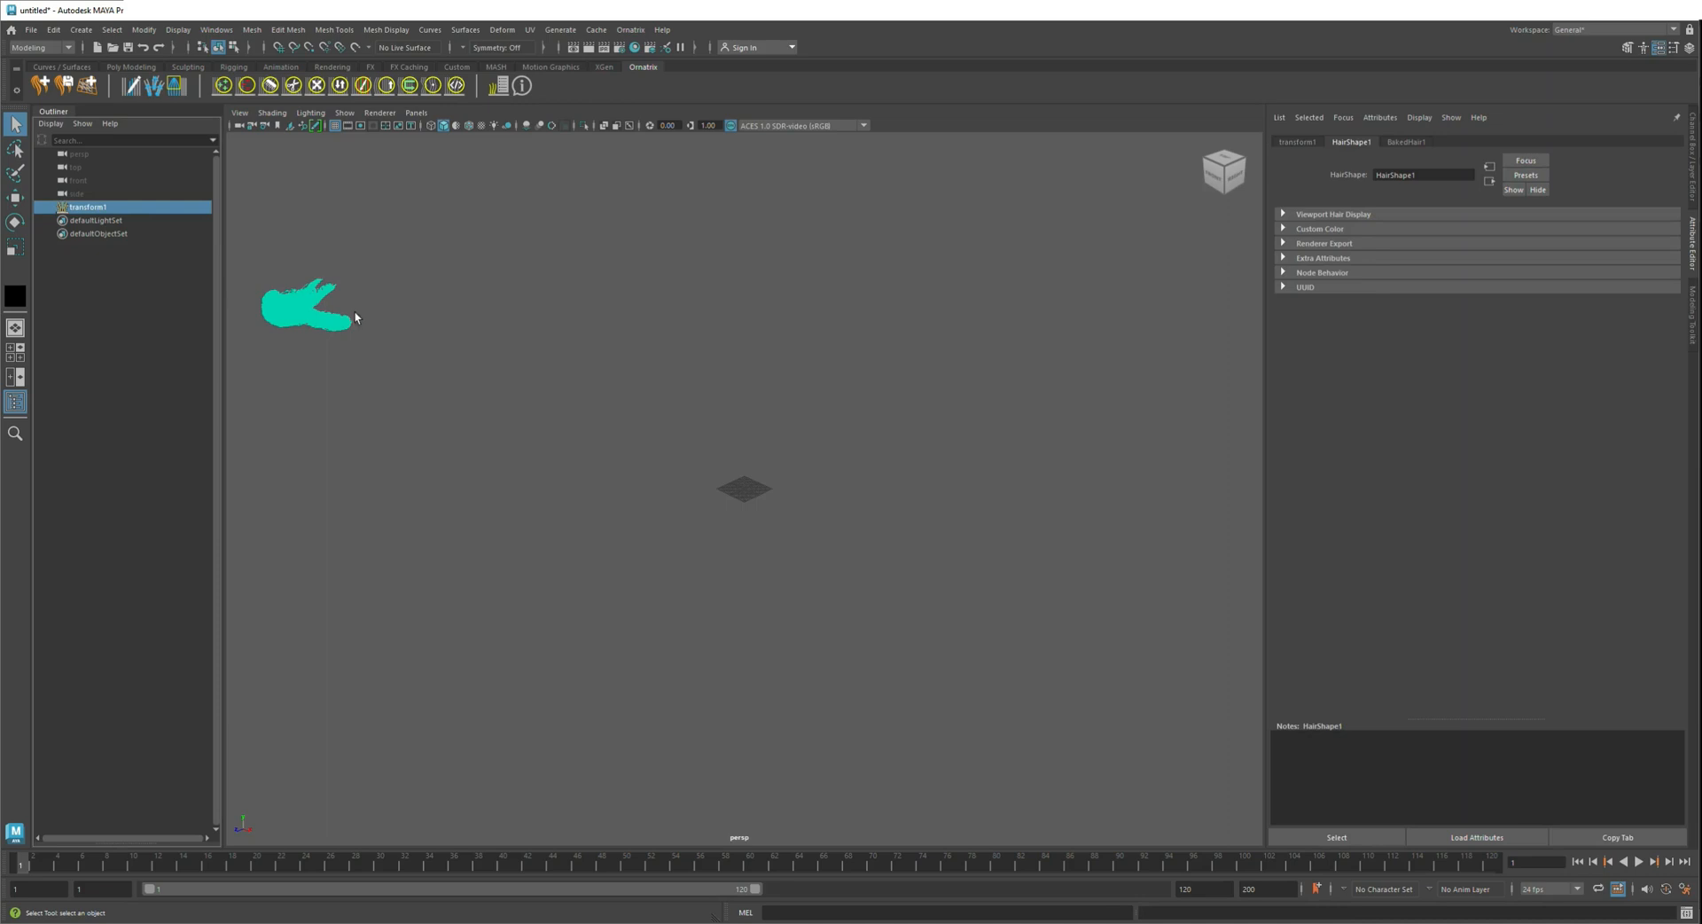
{"action": "mouse_move", "coordinate": [468, 350]}
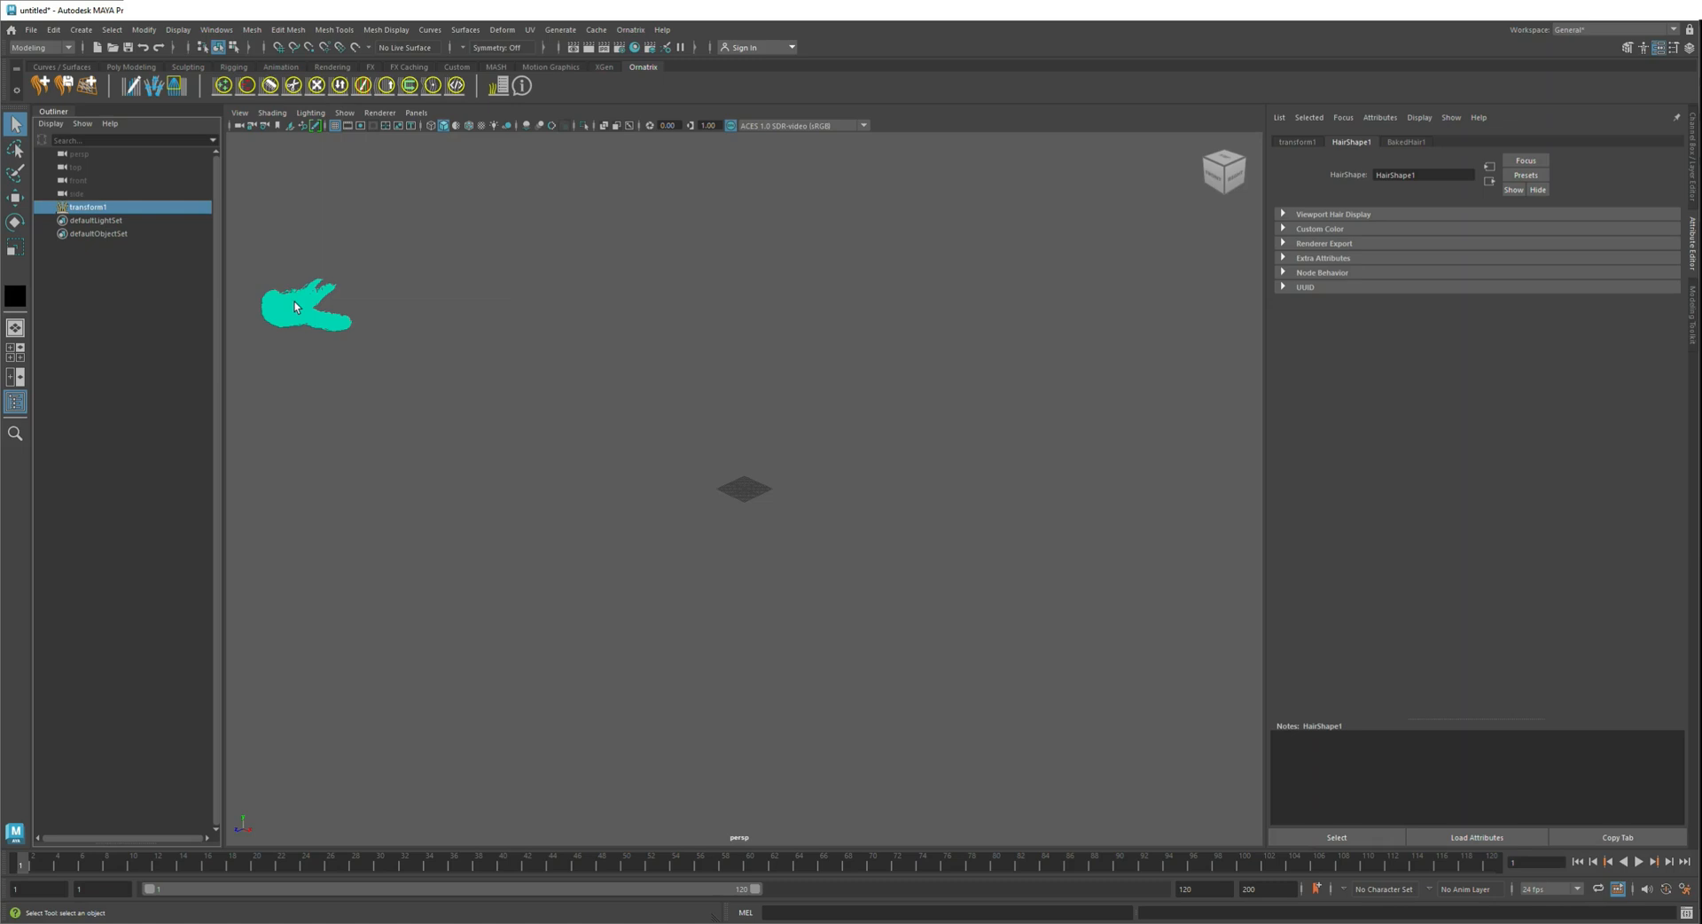
{"action": "mouse_move", "coordinate": [1296, 149]}
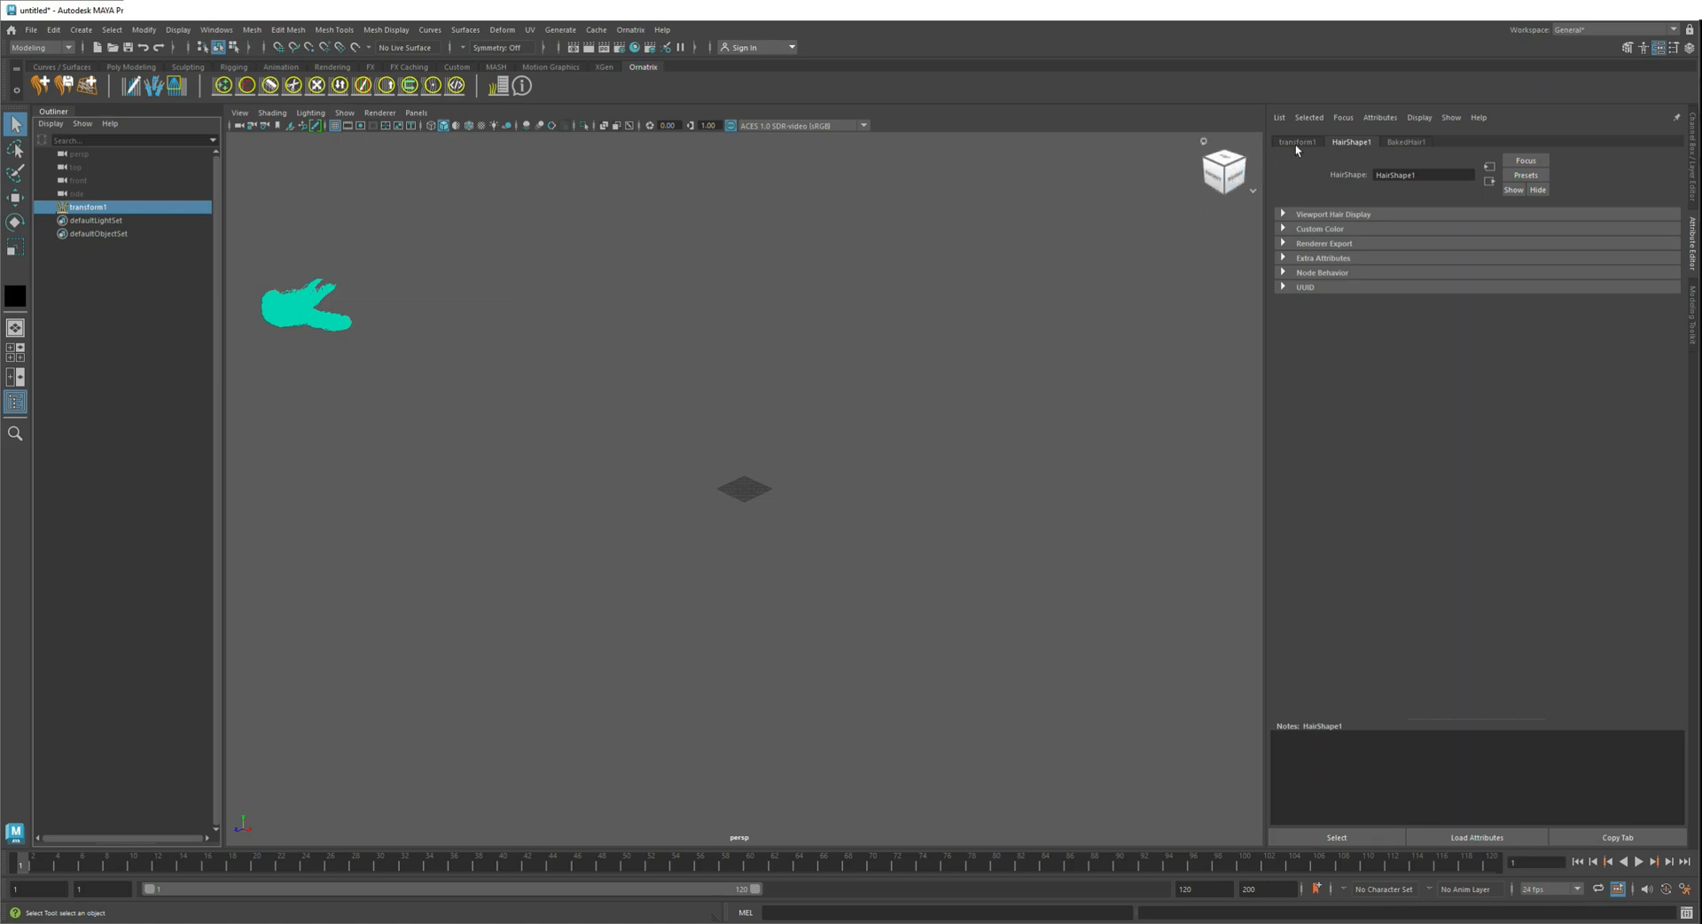
{"action": "left_click", "coordinate": [1294, 142]}
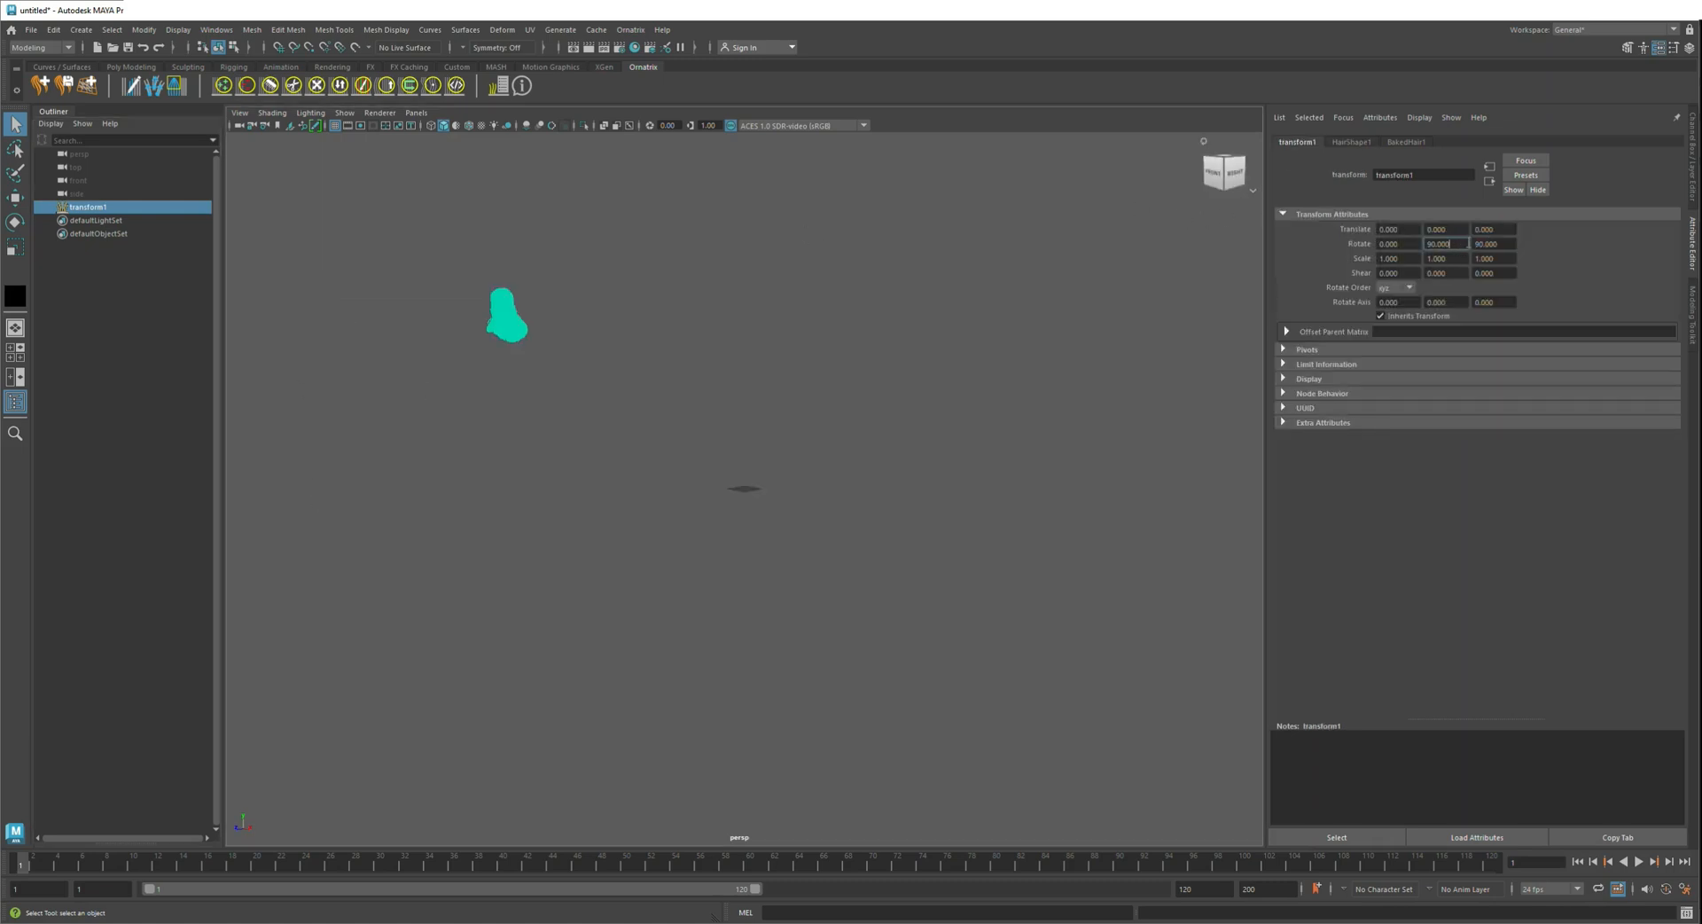
{"action": "left_click_drag", "start_coordinate": [505, 316], "coordinate": [649, 346]}
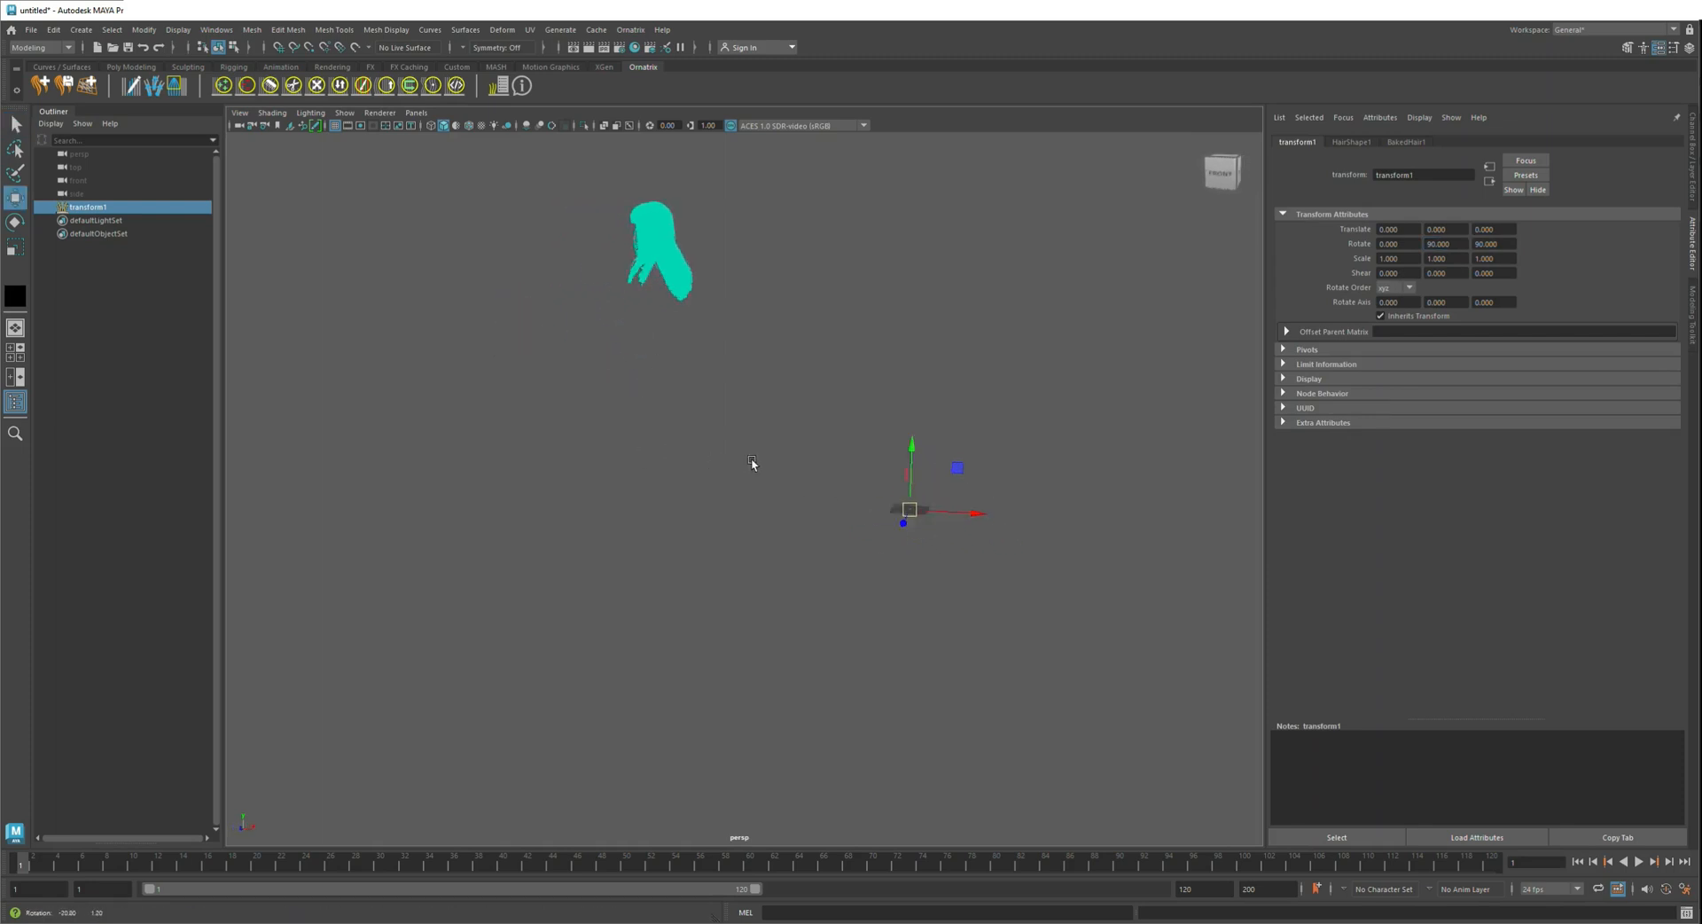
{"action": "left_click_drag", "start_coordinate": [748, 461], "coordinate": [920, 459]}
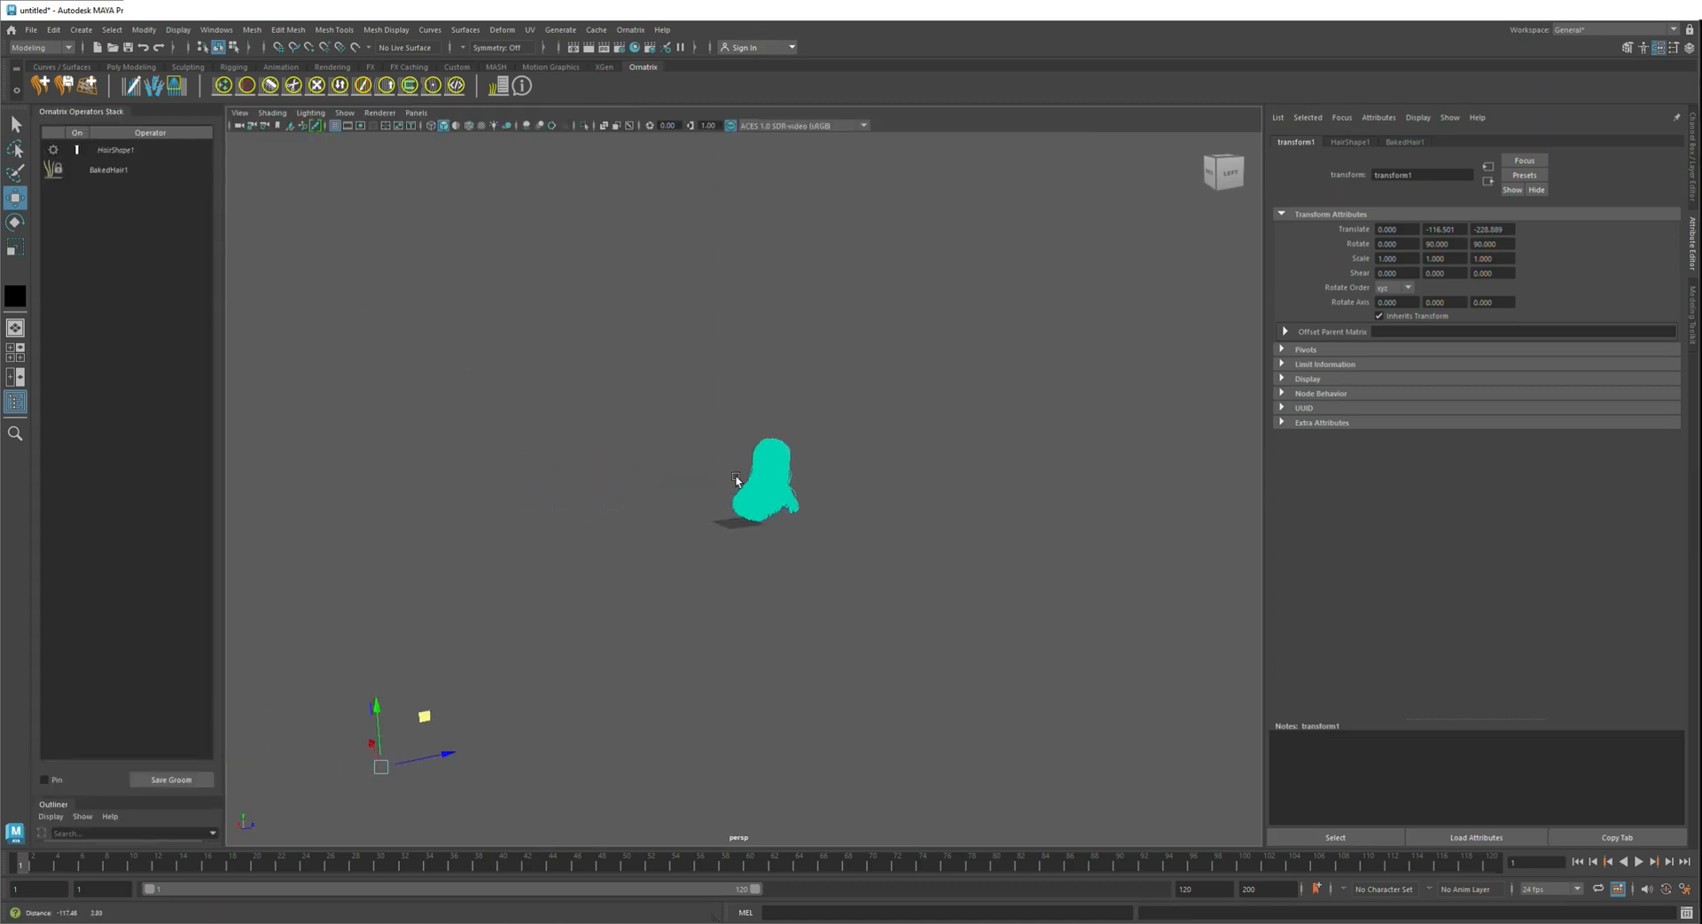
Select BakedHair1 in the Ornatrix Operators Stack and display its attributes.
{"action": "left_click", "coordinate": [108, 170]}
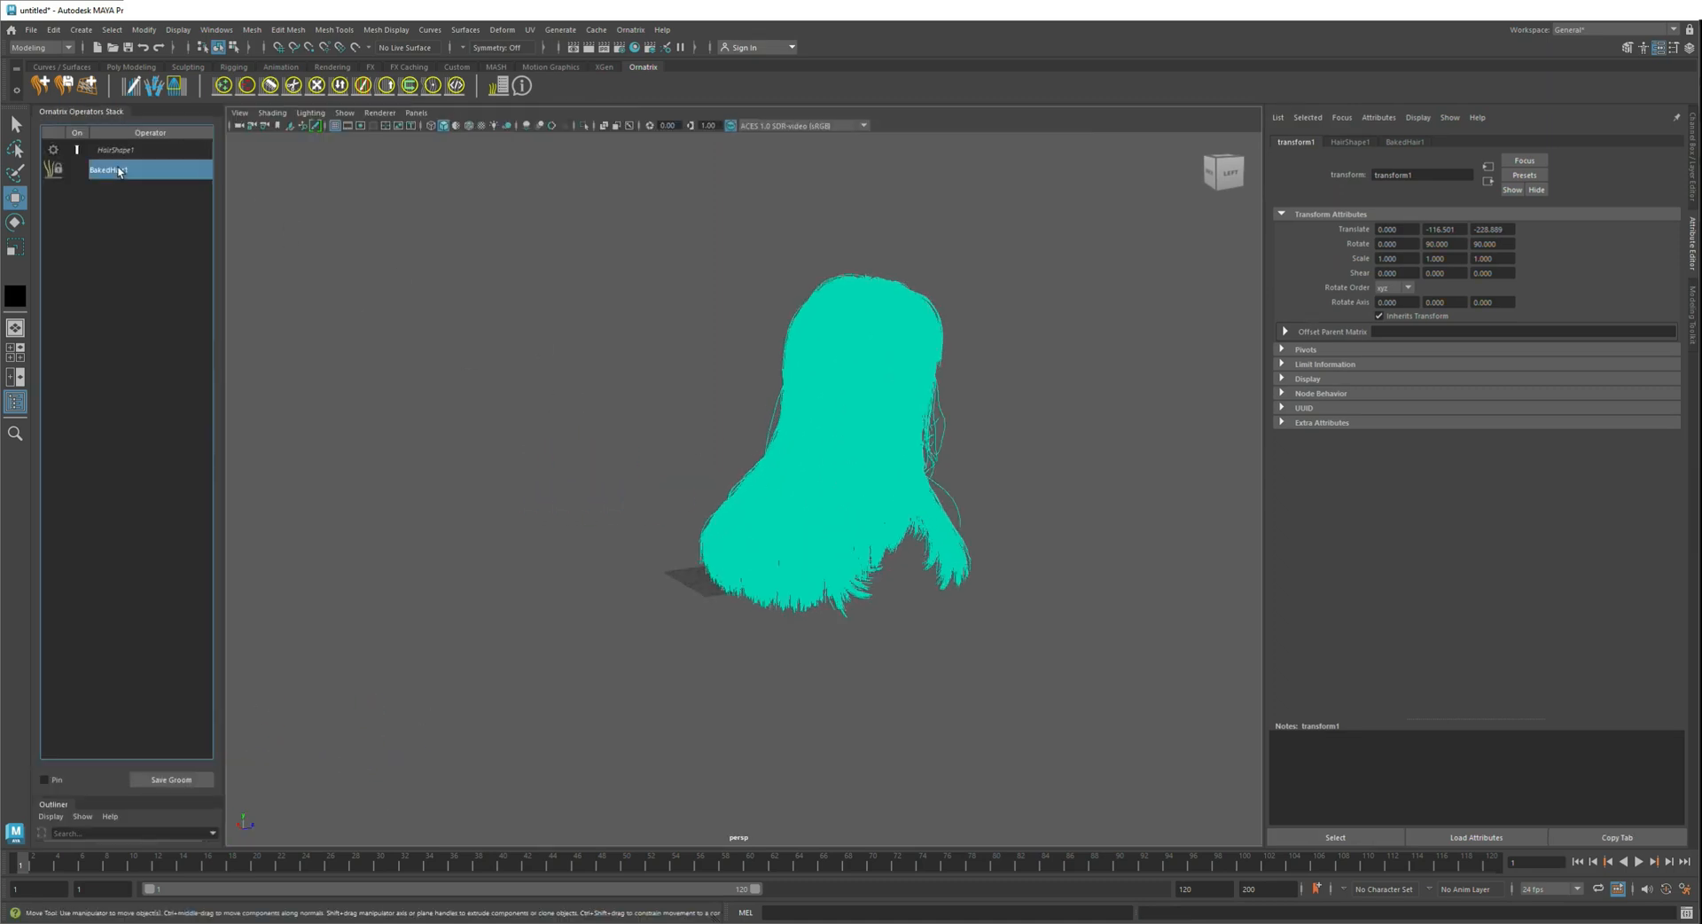
{"action": "left_click", "coordinate": [108, 171]}
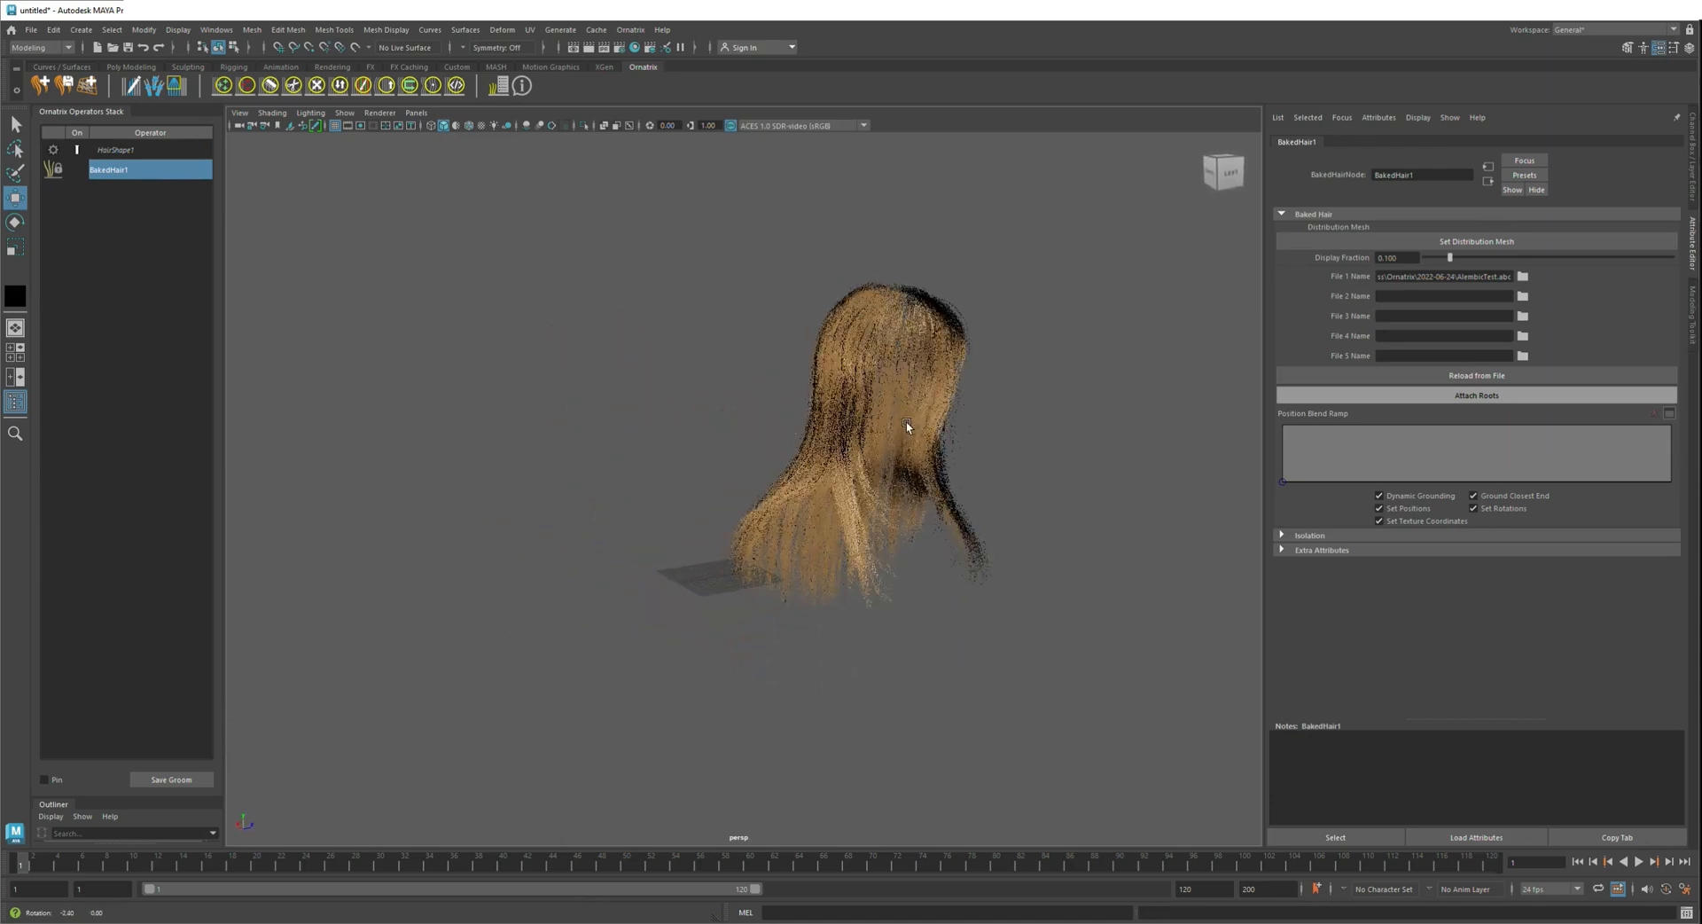
{"action": "left_click", "coordinate": [596, 30]}
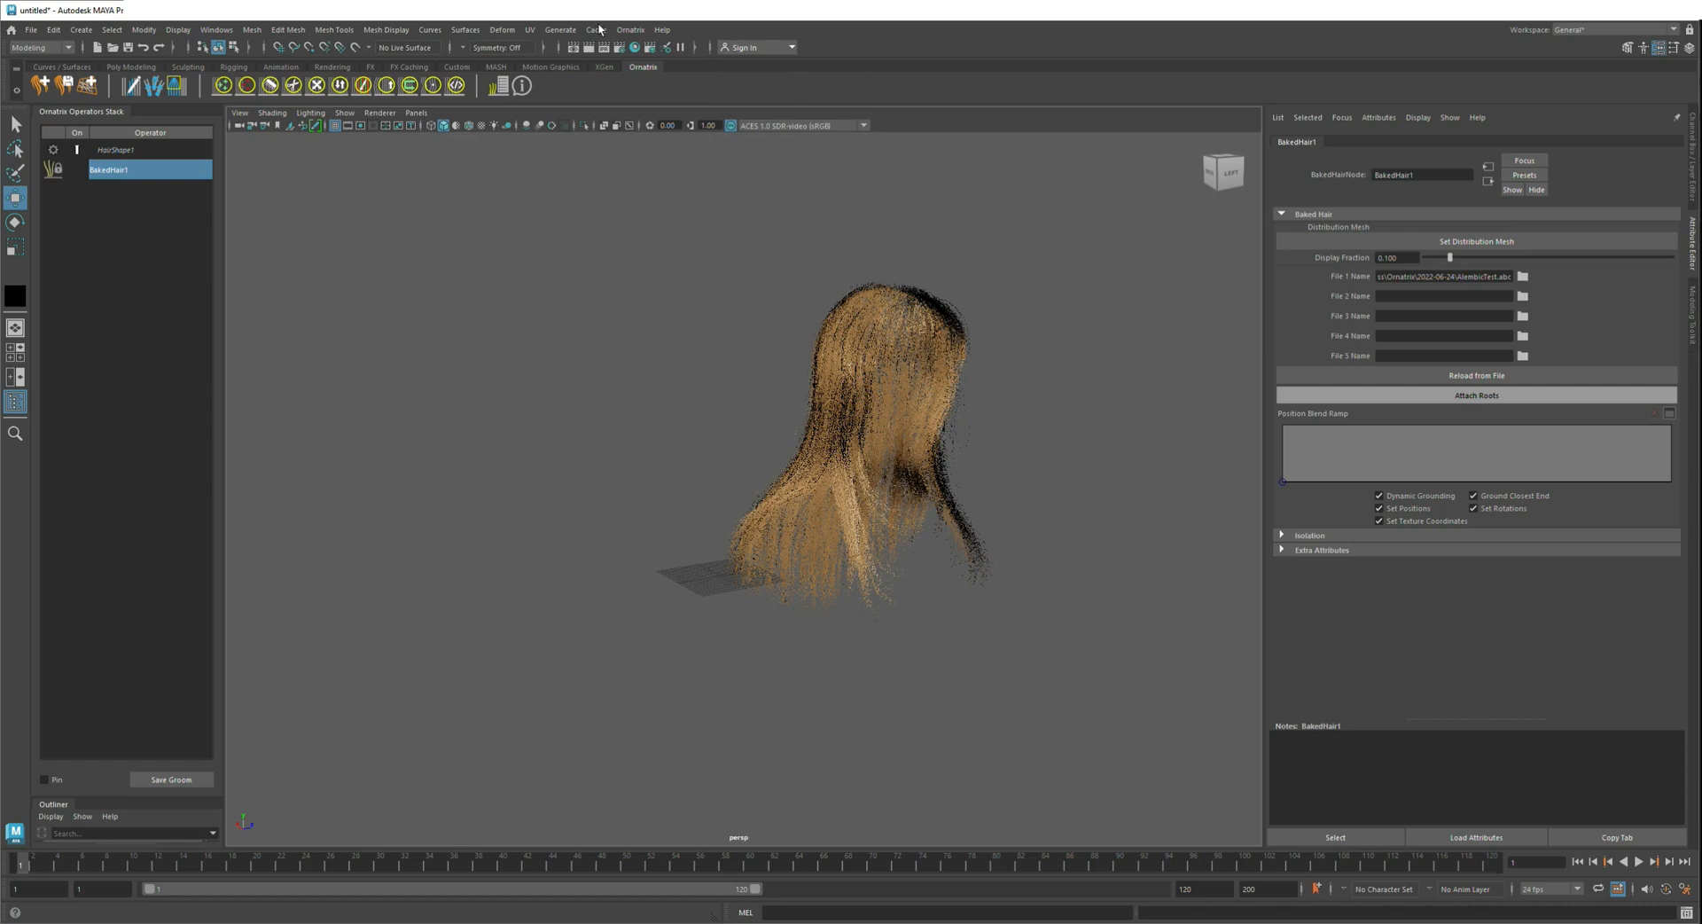
{"action": "mouse_move", "coordinate": [925, 240]}
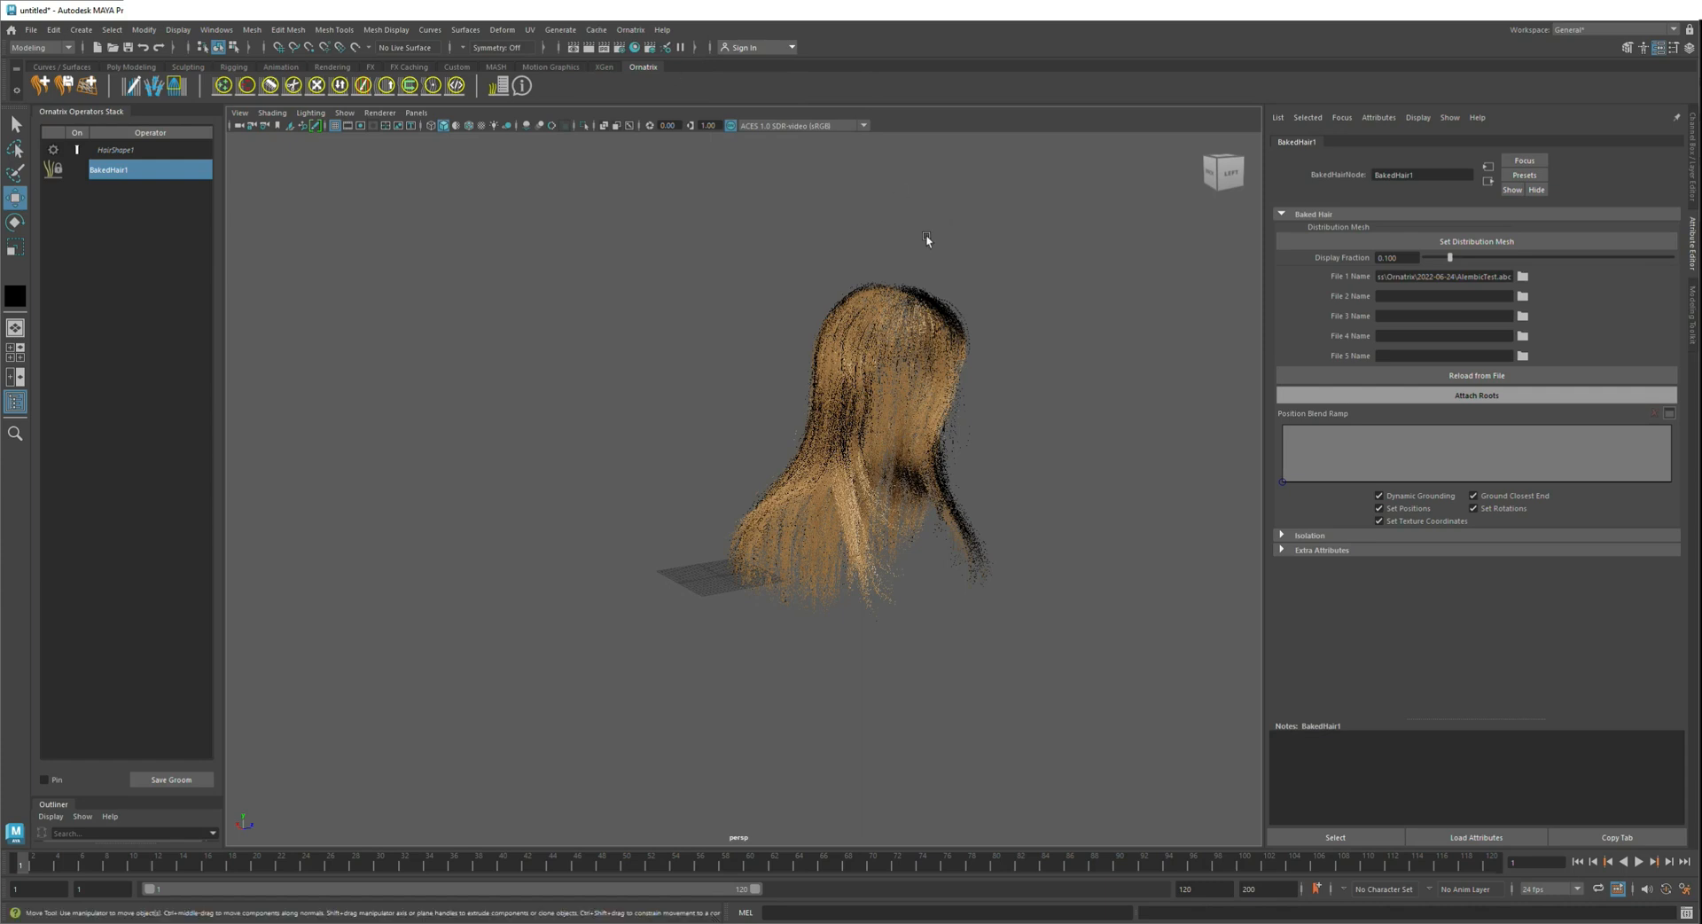
{"action": "mouse_move", "coordinate": [943, 260]}
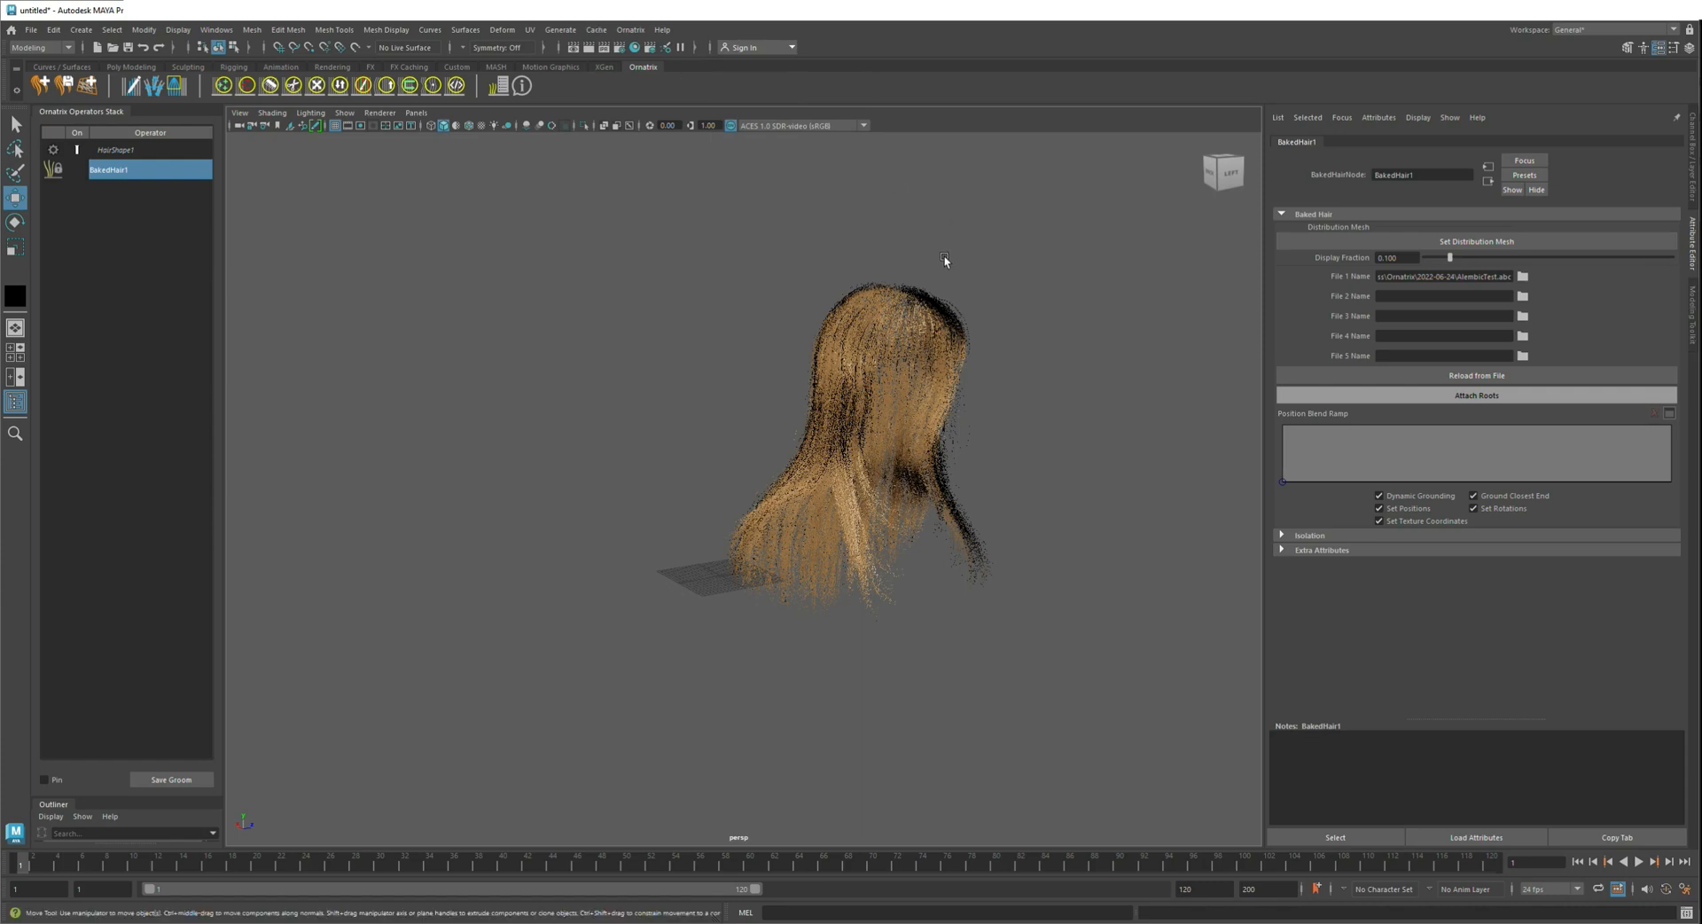